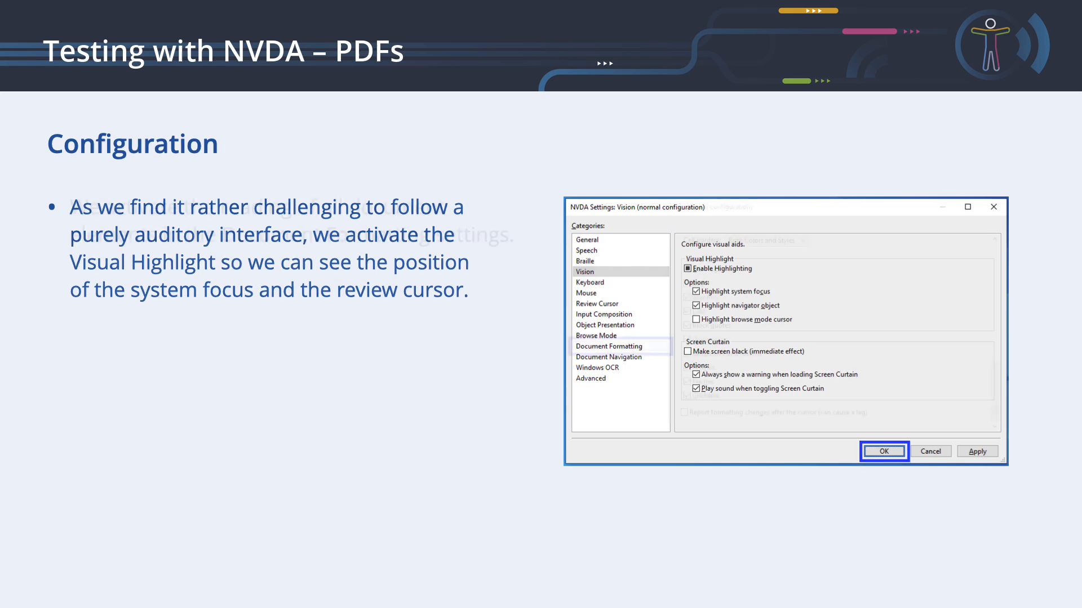
Step: Advance past the Configuration slide to Acrobat Reader's Accessibility Setup Assistant
left_click(608, 345)
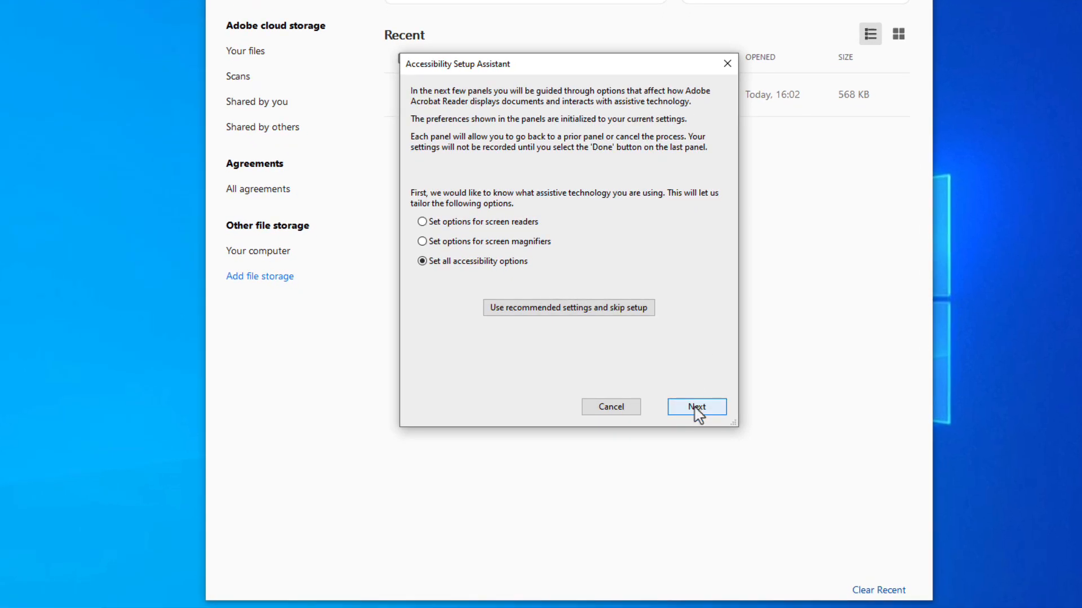
Step: Step forward and back through the setup assistant, then accept recommended settings and skip setup
left_click(695, 407)
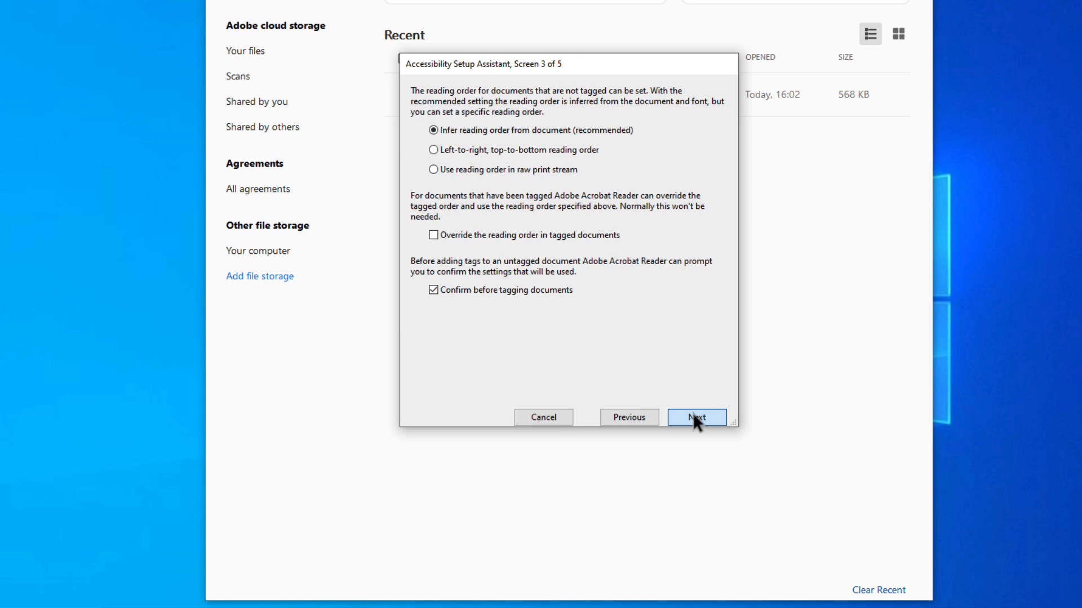
left_click(697, 417)
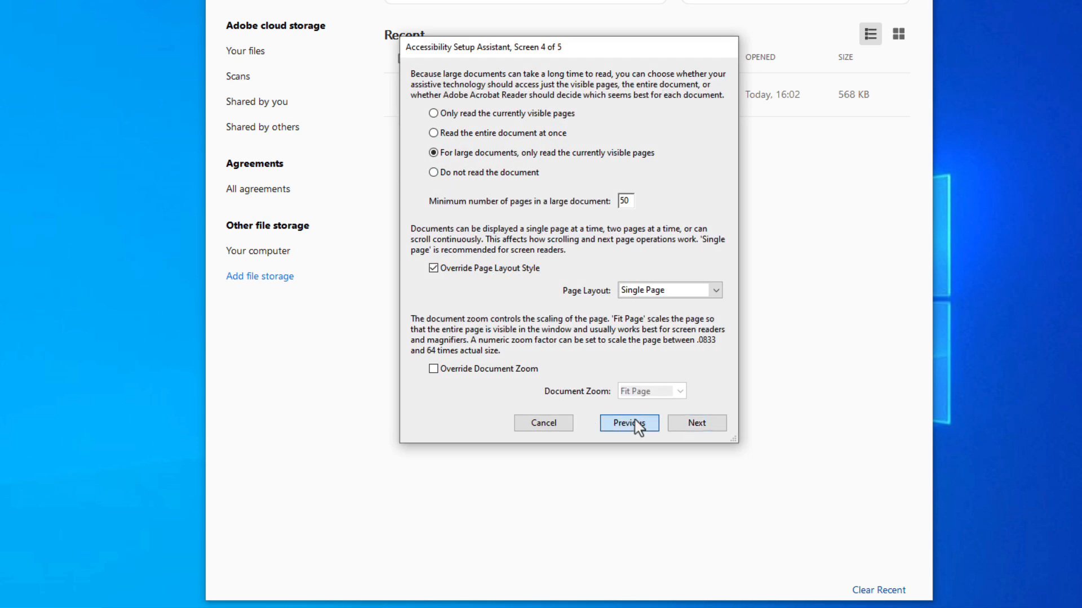
left_click(628, 422)
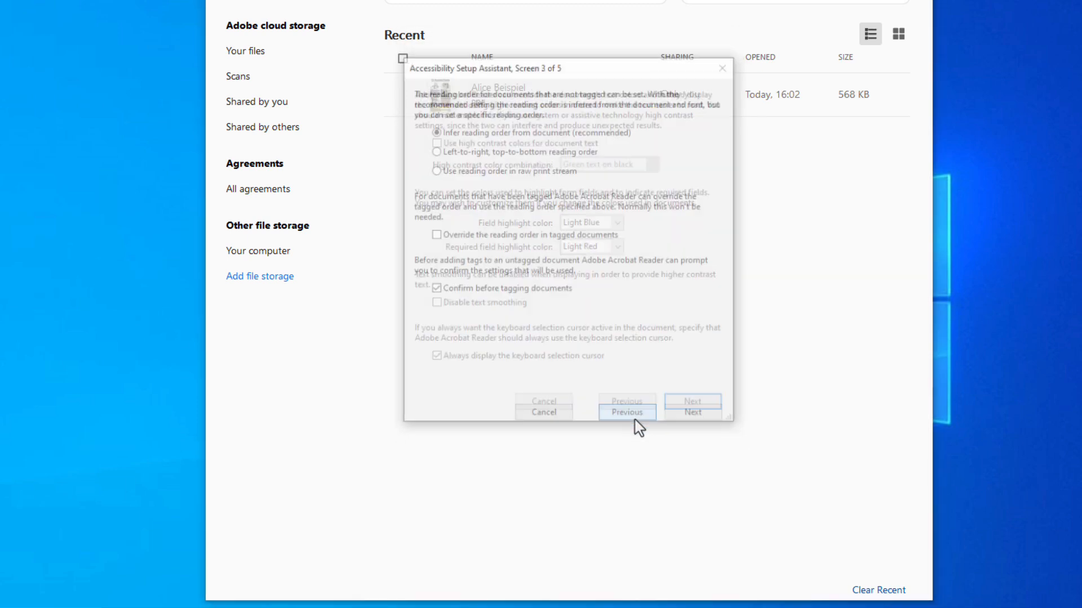
left_click(625, 413)
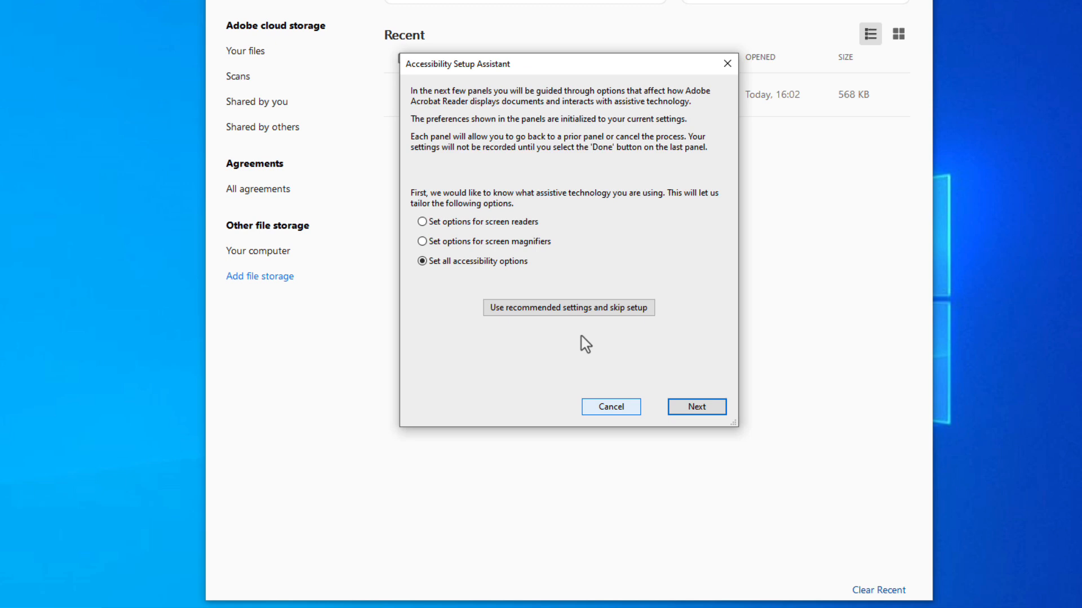
mouse_move(539, 269)
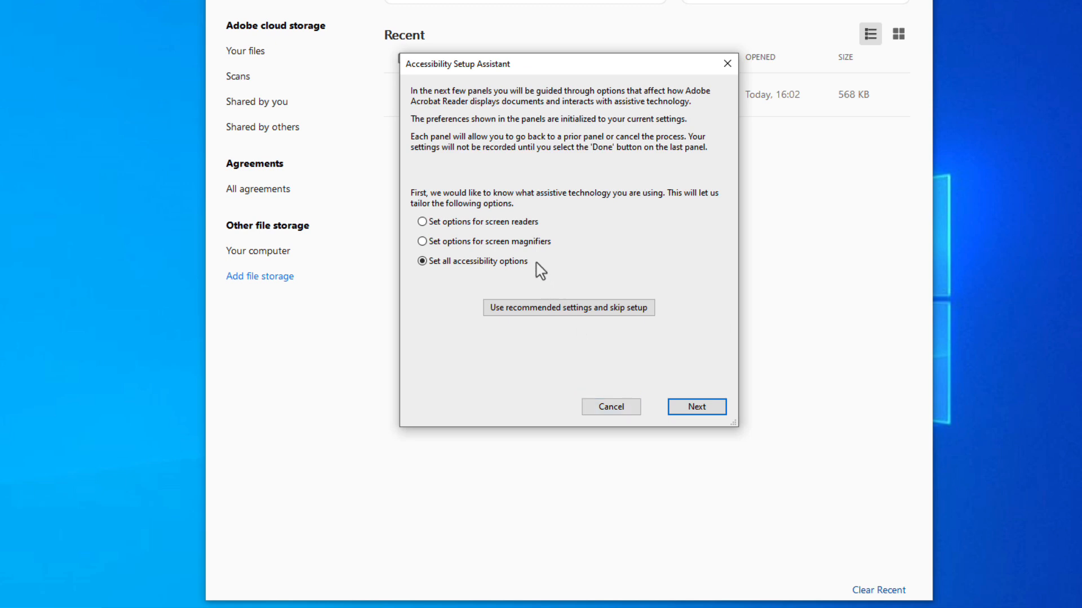
mouse_move(567, 307)
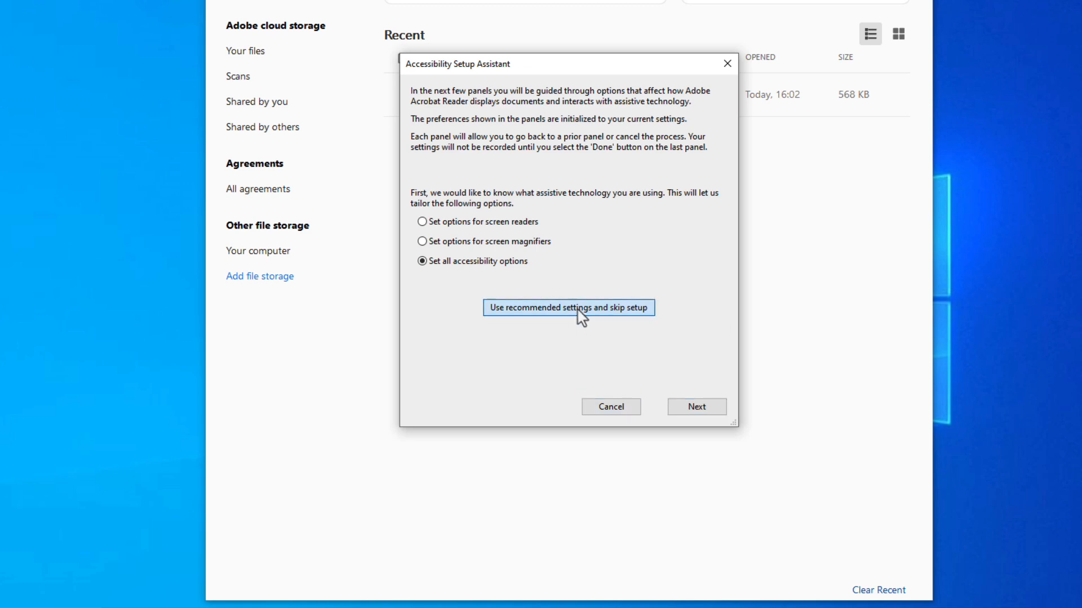
left_click(568, 308)
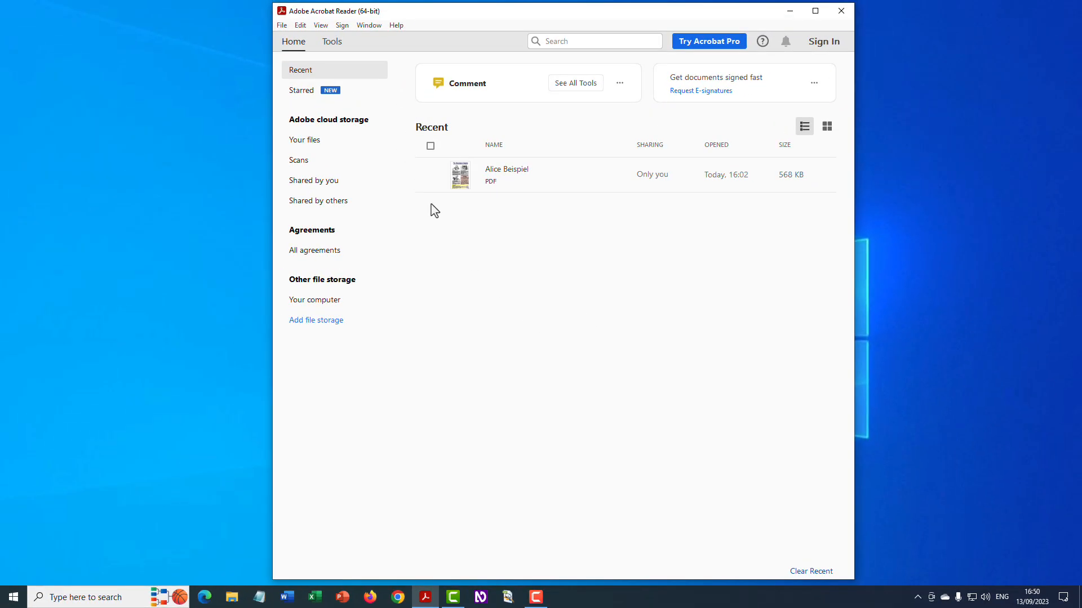
left_click(300, 25)
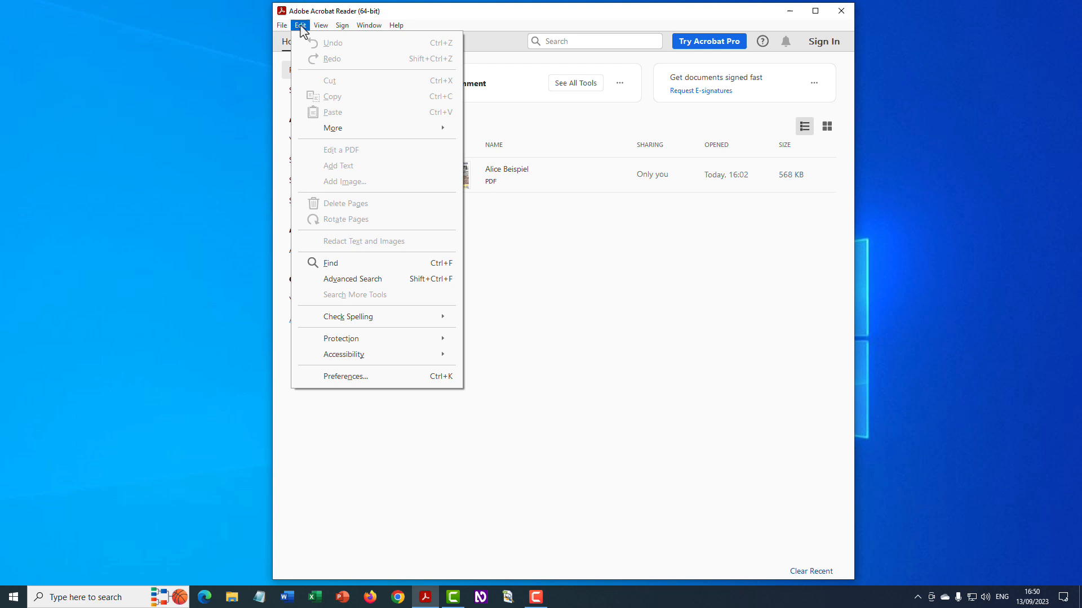
mouse_move(353, 336)
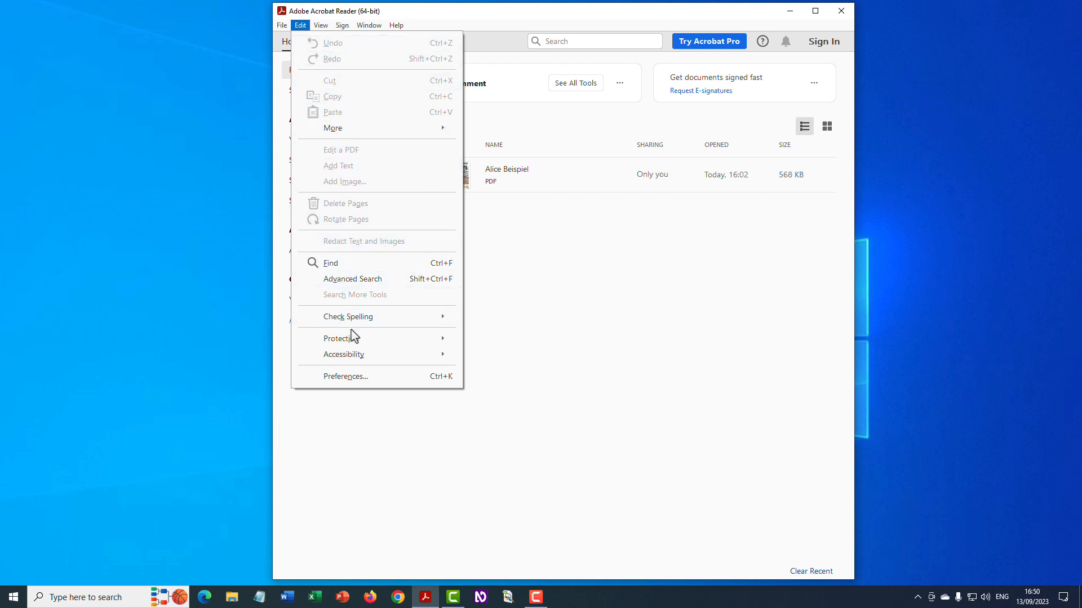
mouse_move(344, 355)
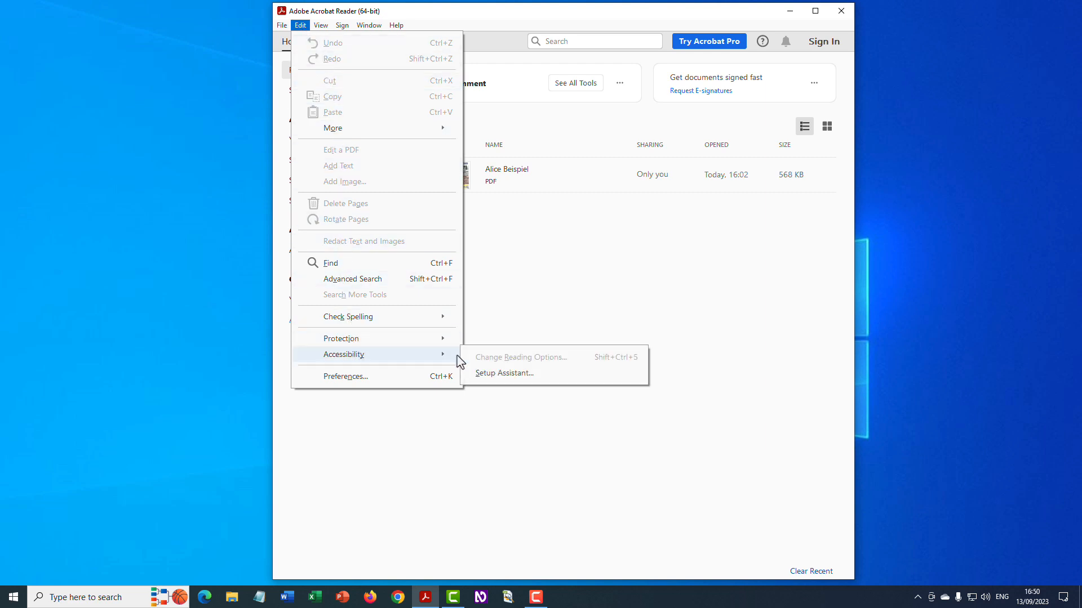
left_click(503, 373)
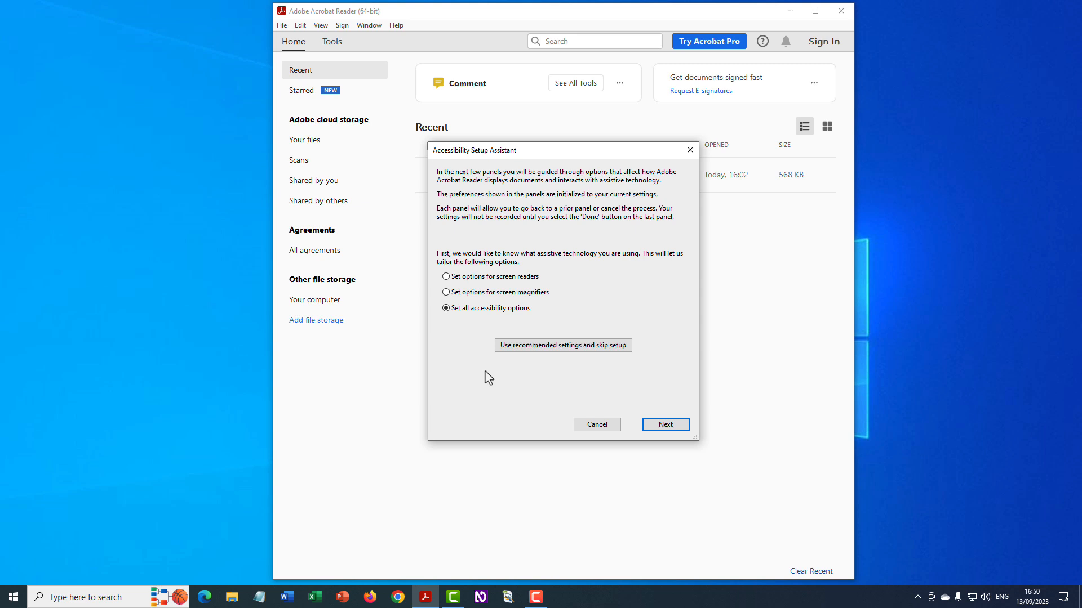
mouse_move(590, 421)
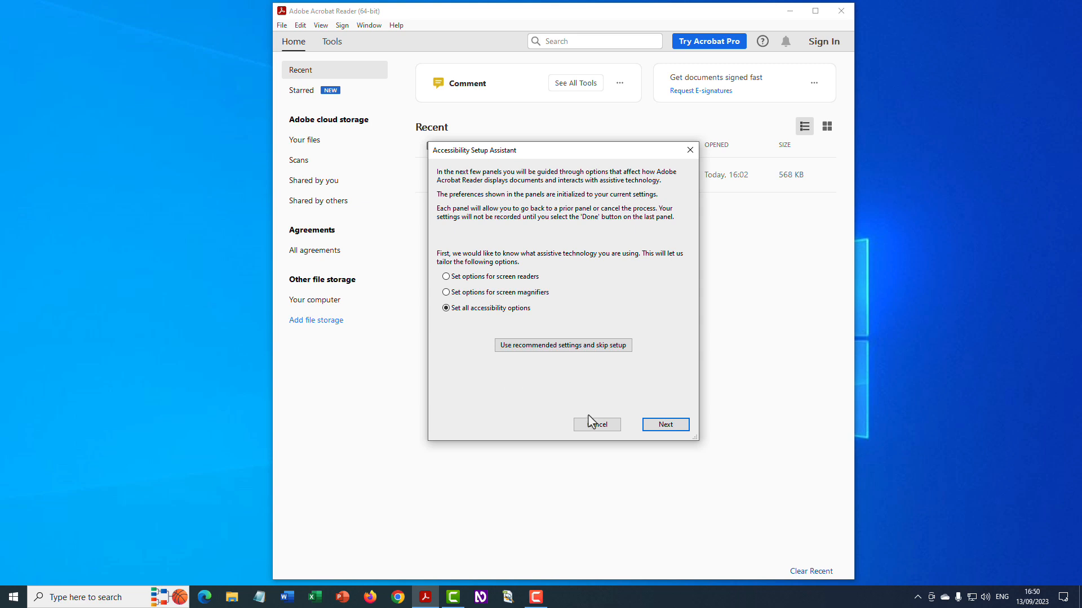
left_click(596, 425)
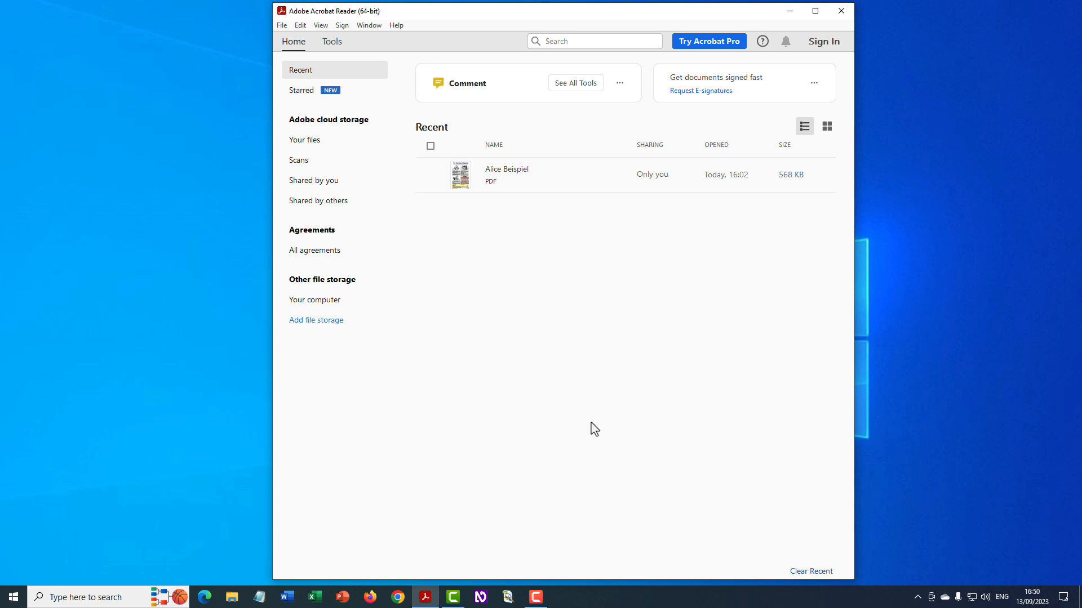
mouse_move(467, 316)
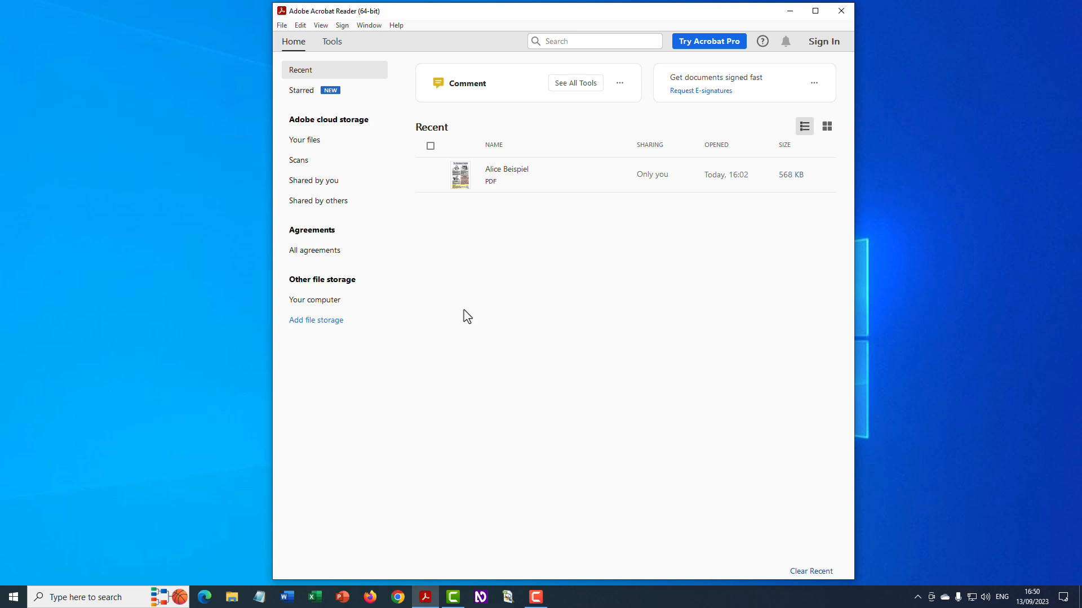
left_click(300, 25)
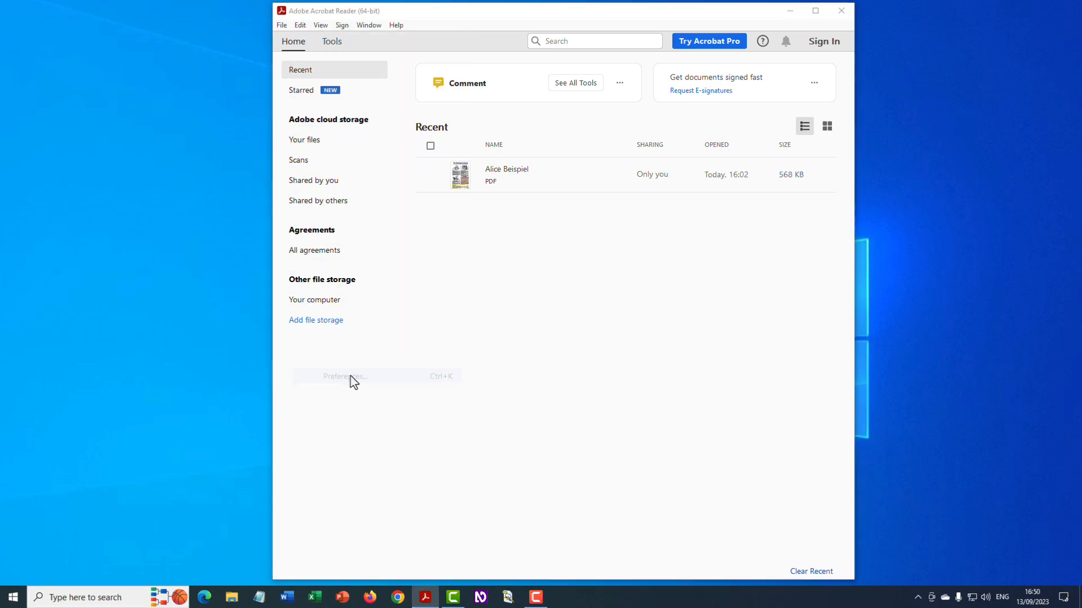
Step: Bring up Acrobat Reader's Preferences on the Documents category
left_click(345, 376)
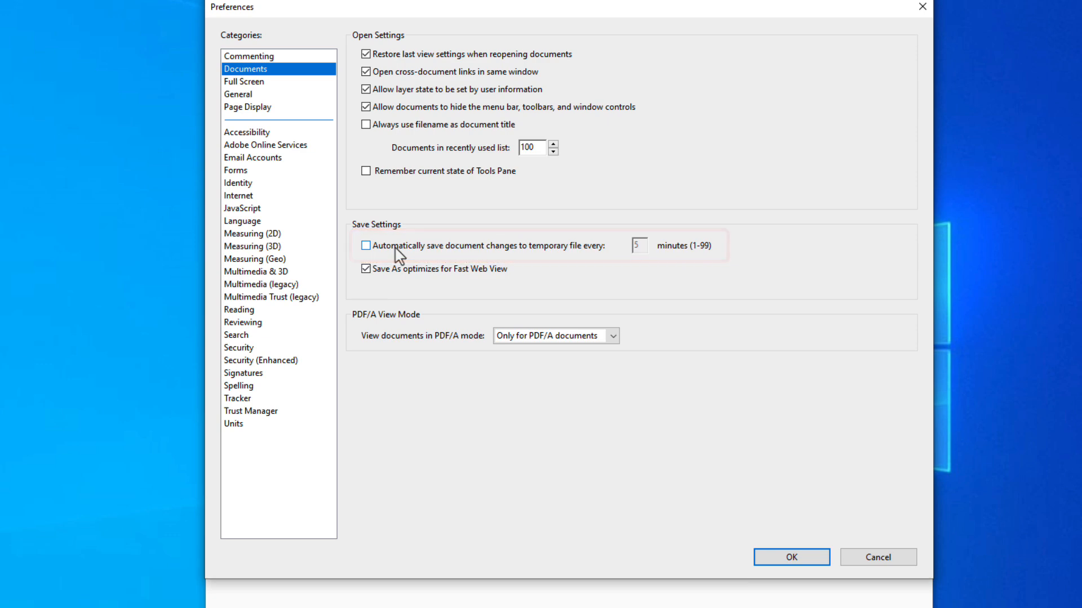
mouse_move(269, 144)
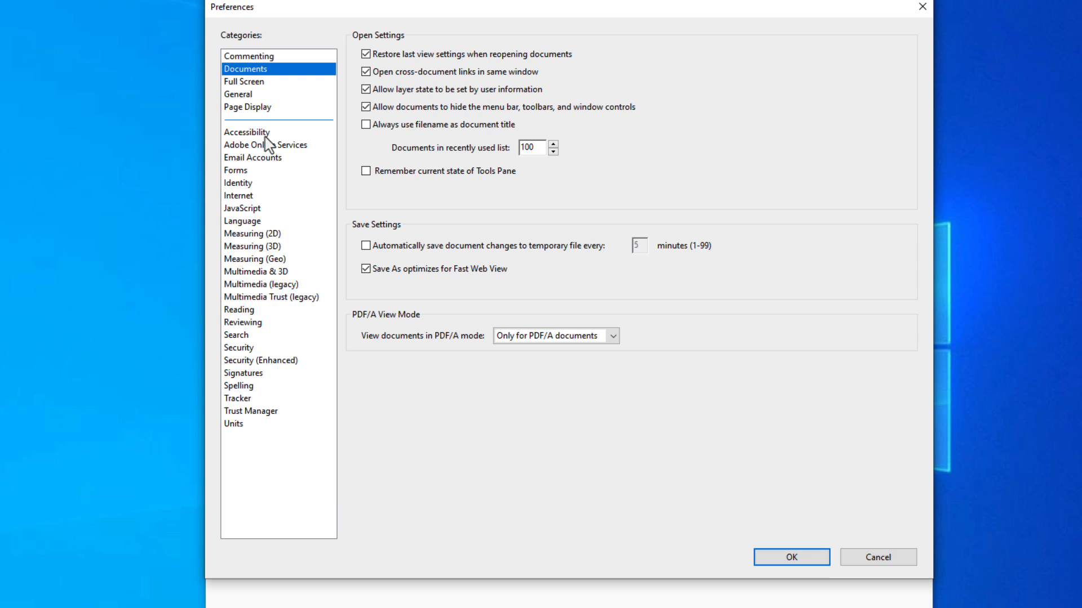
Step: In Accessibility preferences, force the page layout style to Single Page Continuous
left_click(246, 132)
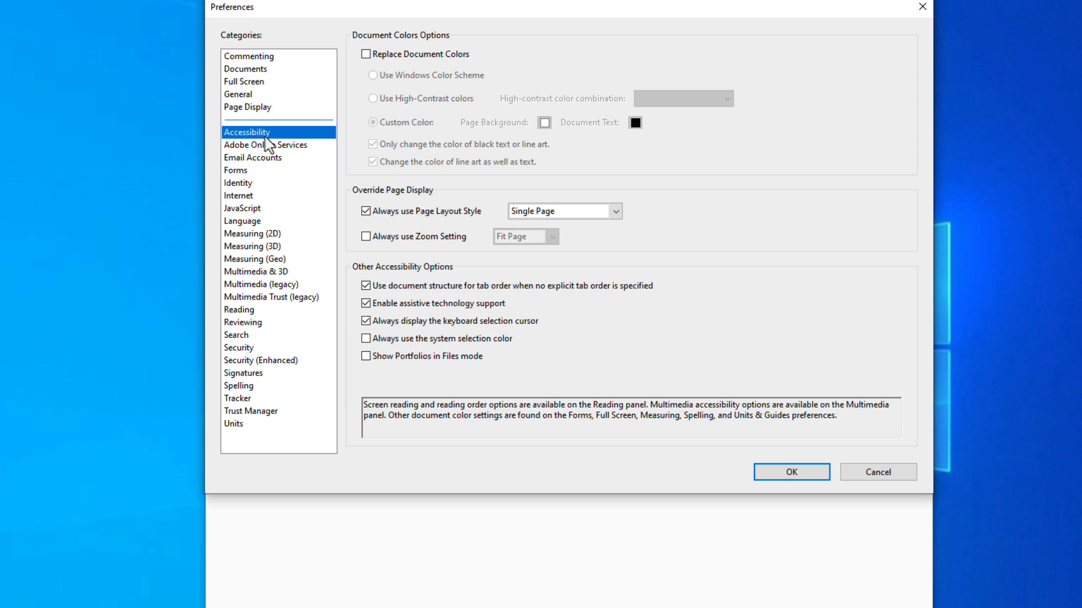
mouse_move(283, 149)
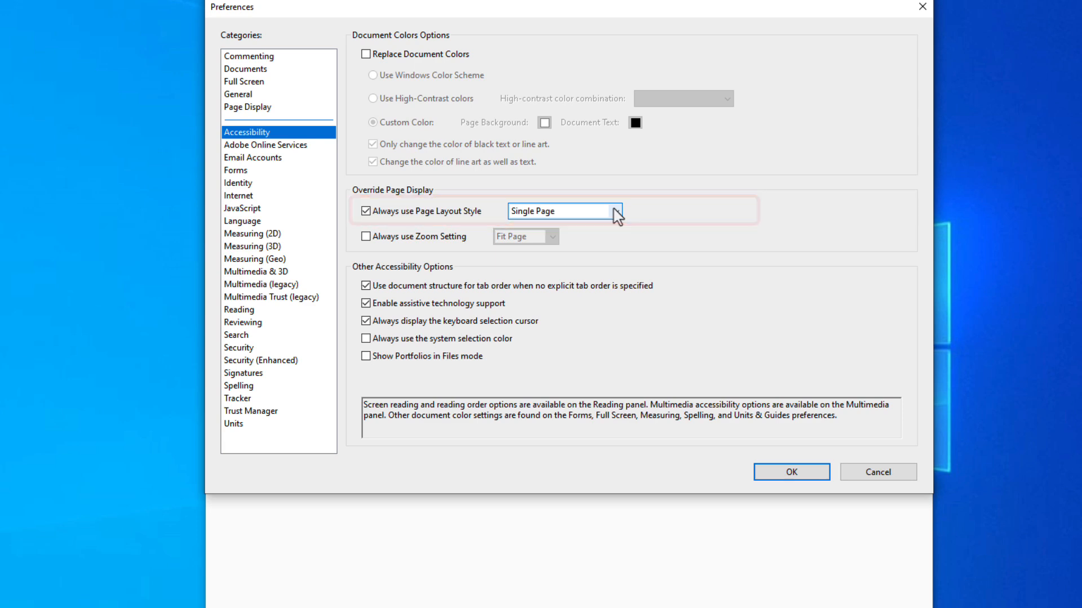
left_click(613, 211)
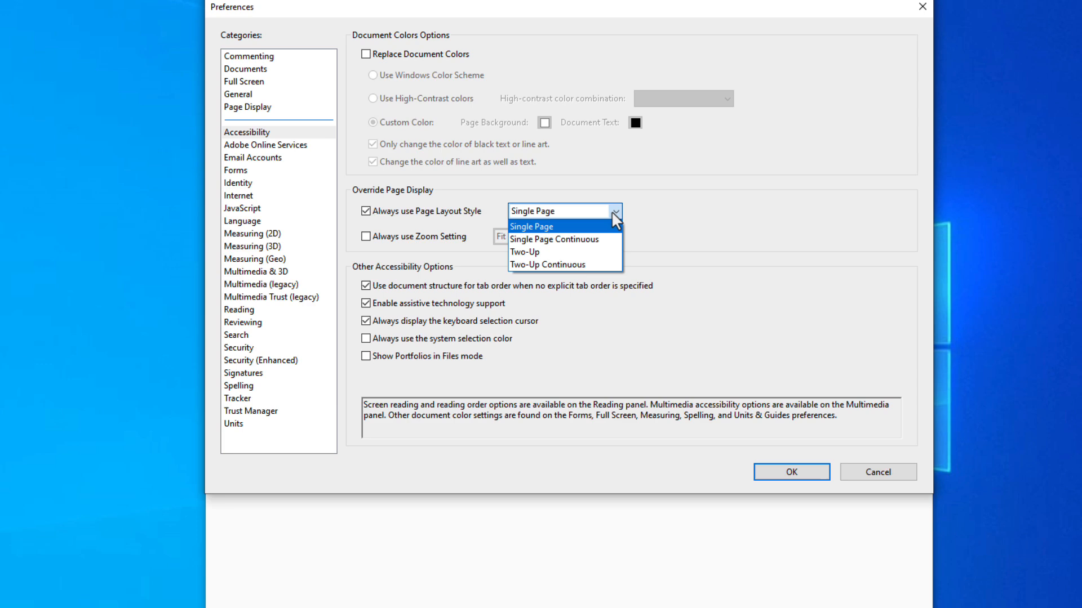
left_click(555, 239)
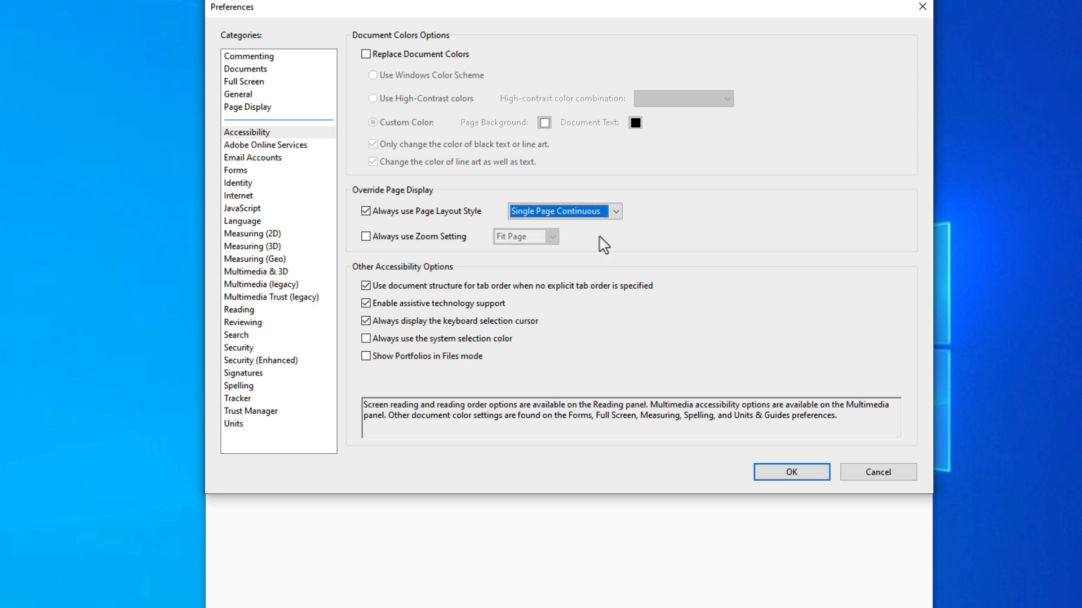
mouse_move(590, 303)
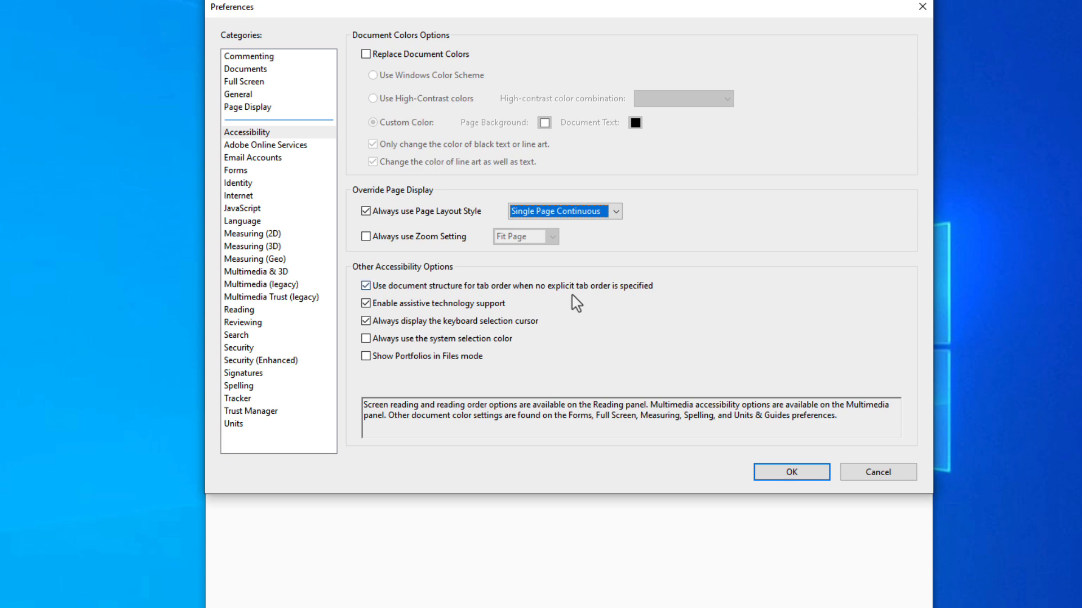
mouse_move(288, 321)
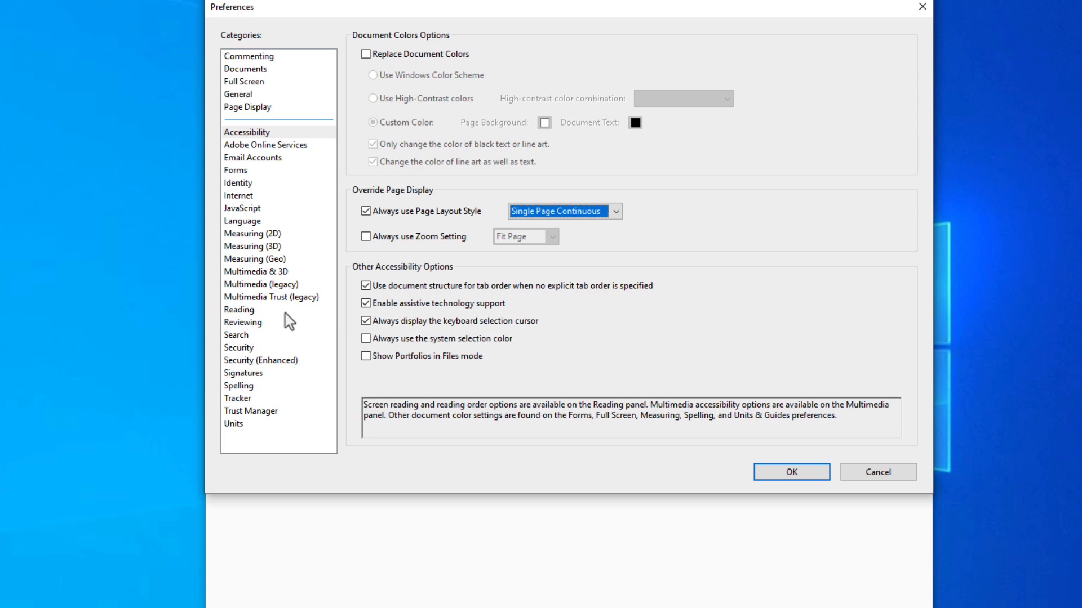
Step: In Reading preferences keep 'Infer reading order from document' and confirm with OK
left_click(239, 309)
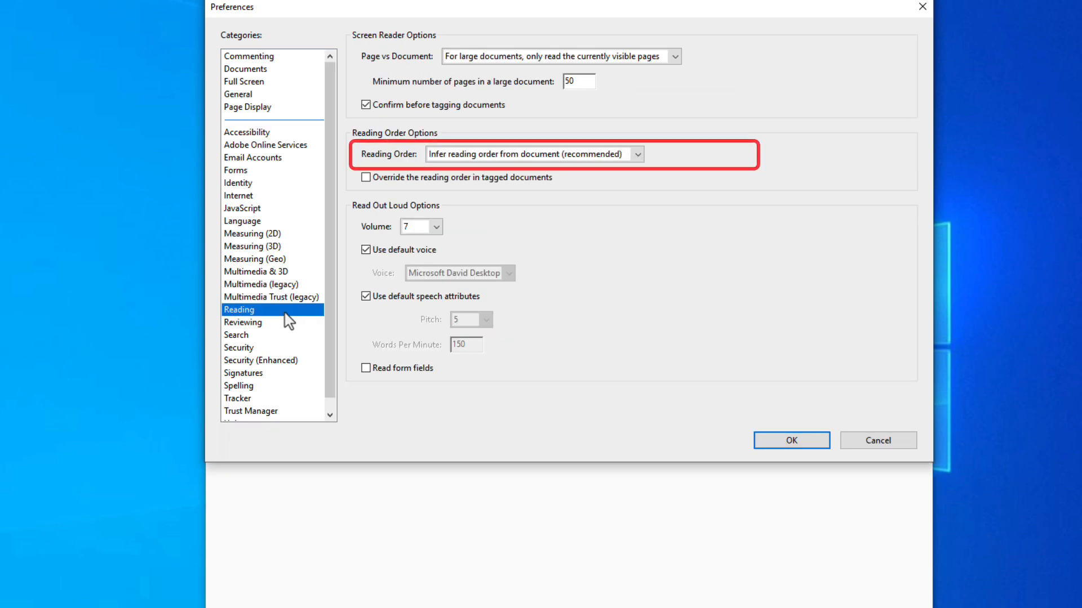
mouse_move(631, 180)
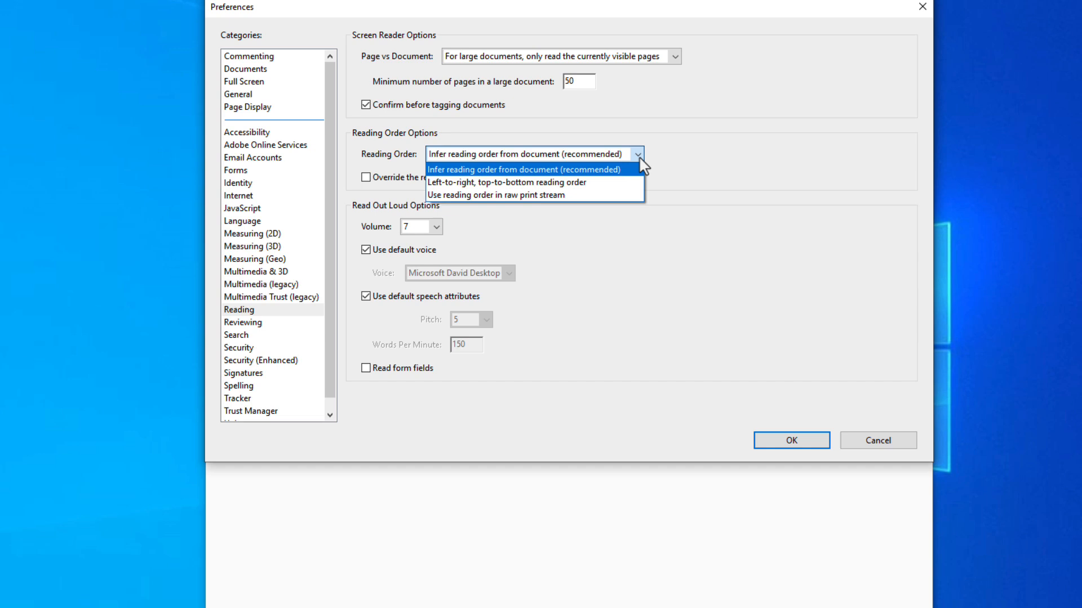
left_click(531, 170)
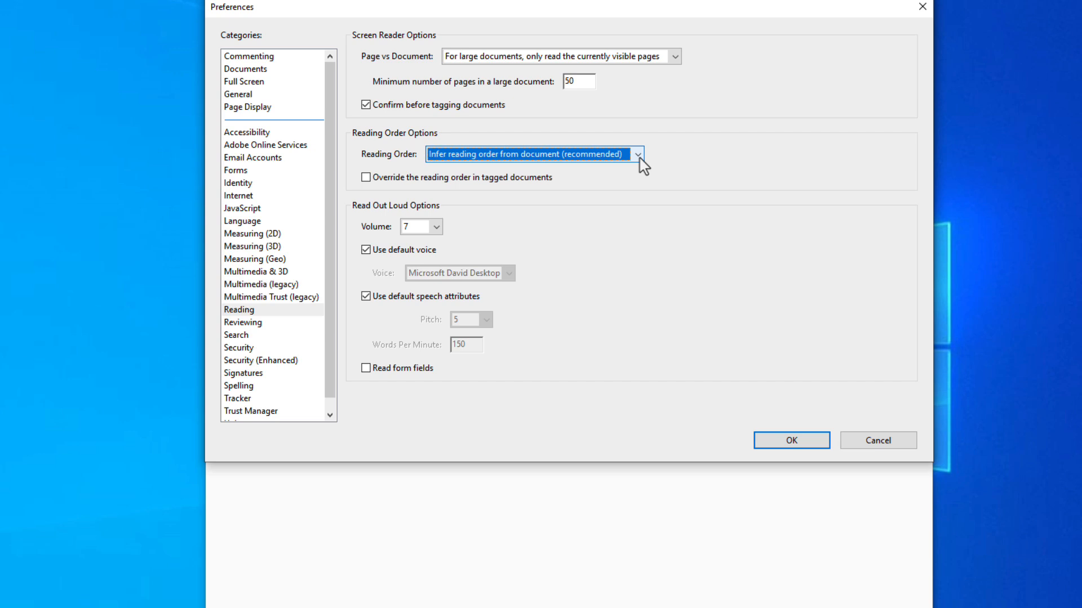
mouse_move(780, 404)
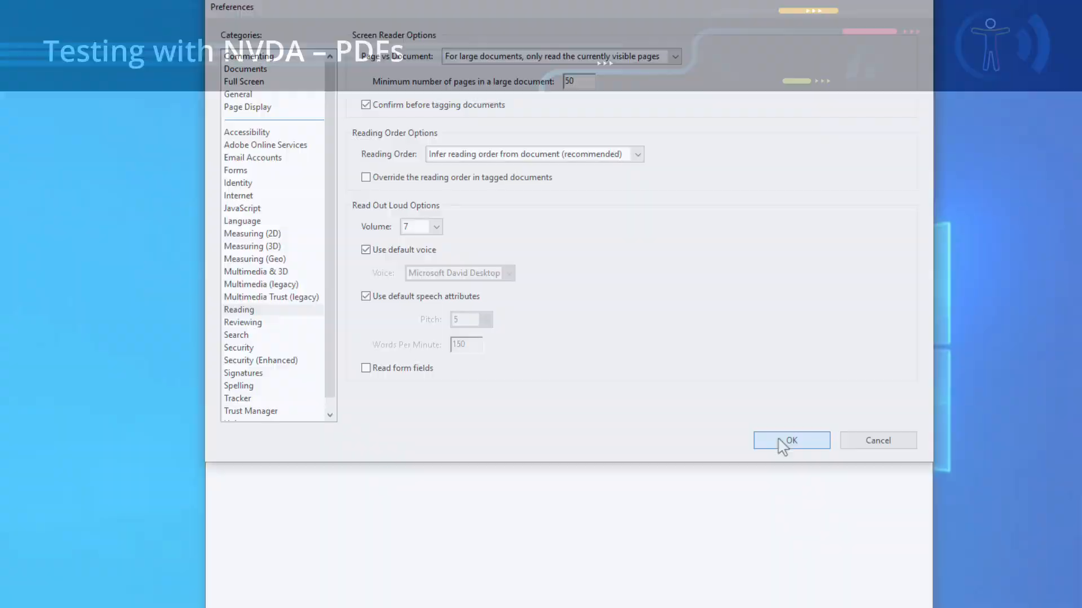
left_click(791, 441)
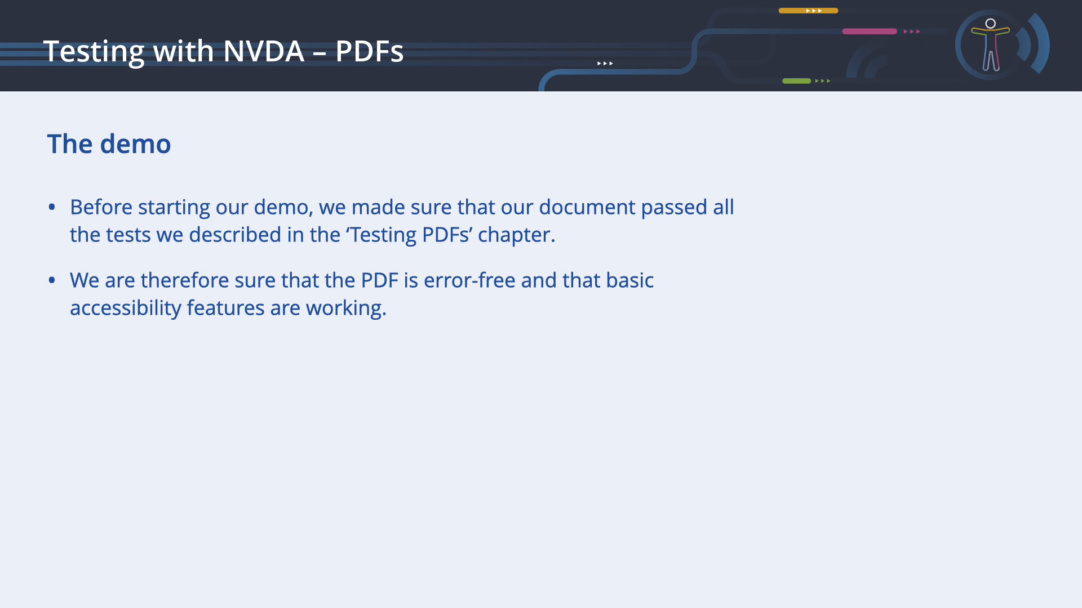
Step: Switch to the Acrobat Reader window showing Alice - The Wonderland Gazette
left_click(481, 597)
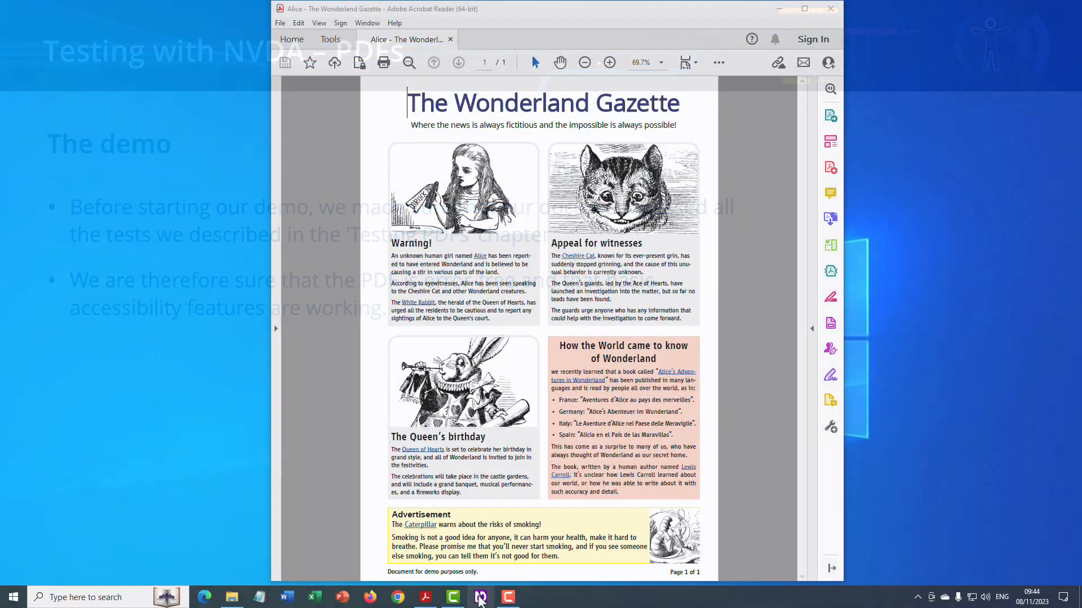
Step: Launch the NVDA screen reader from the taskbar with its Speech Viewer
left_click(479, 597)
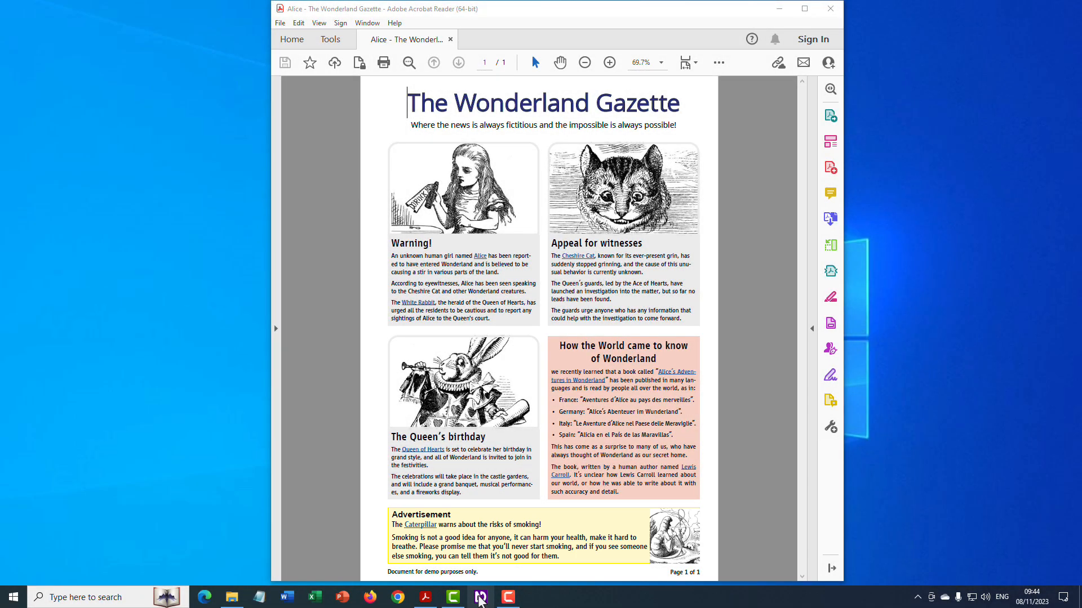
mouse_move(756, 318)
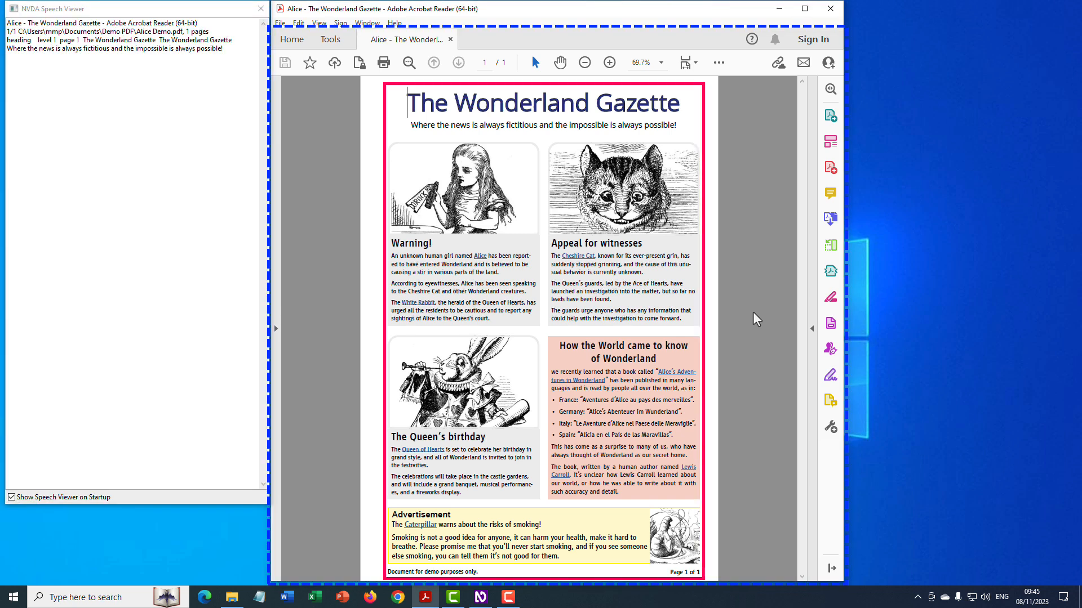
Step: Cycle focus with F6 back to the document so NVDA reads 'The Wonderland Gazette' heading
key("ctrl")
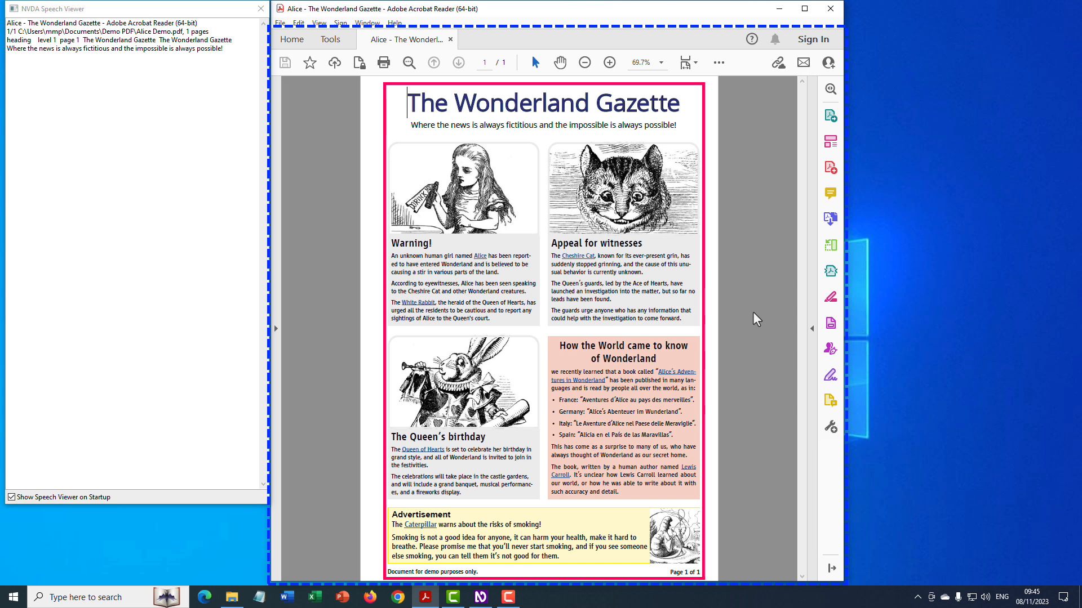
key("f6")
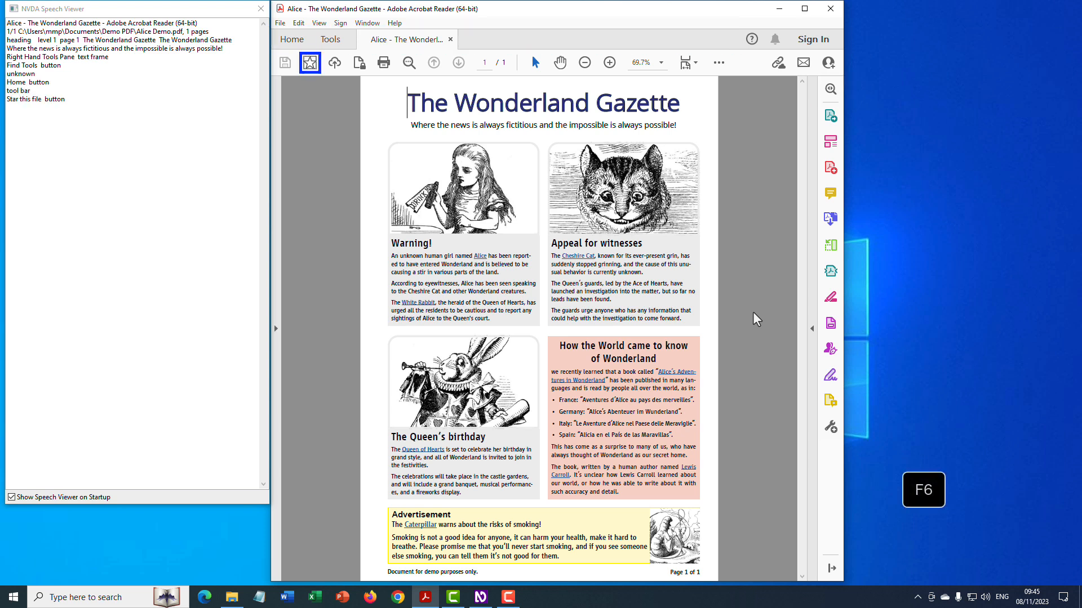
key("f6")
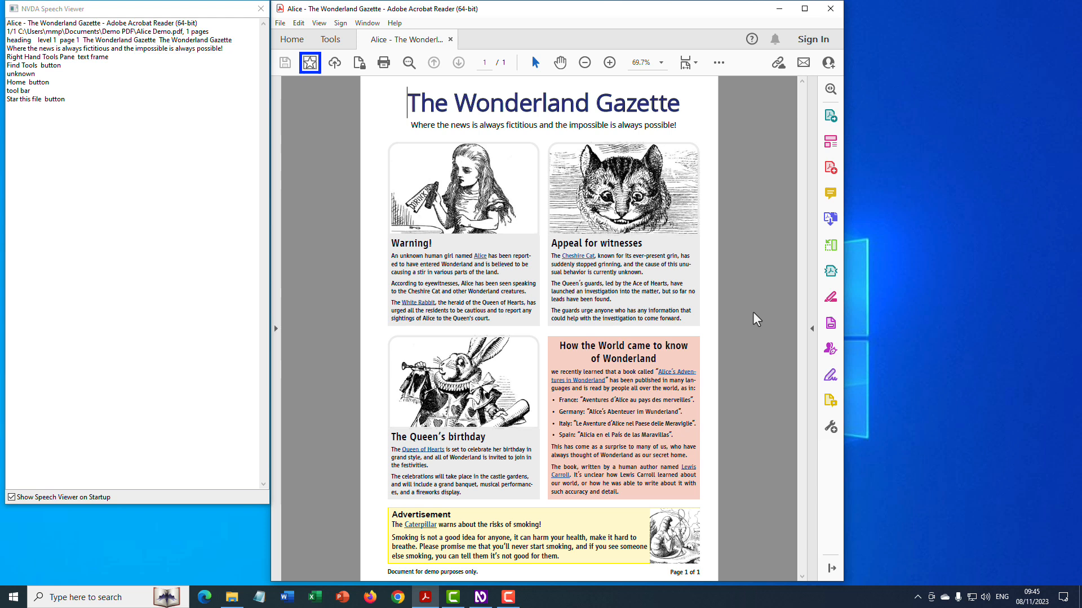
key("f6")
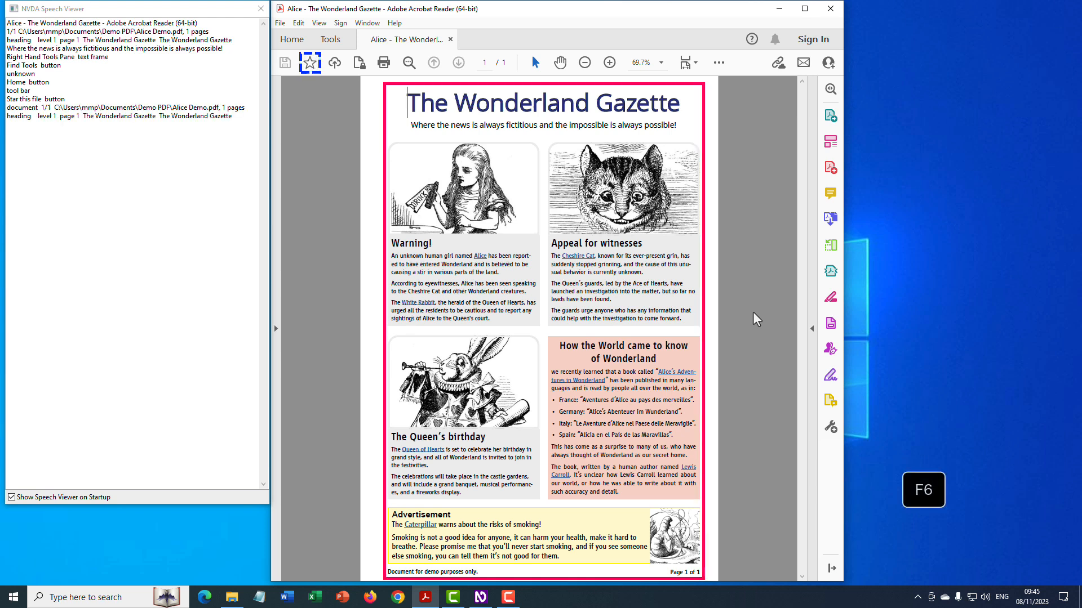
key("ctrl")
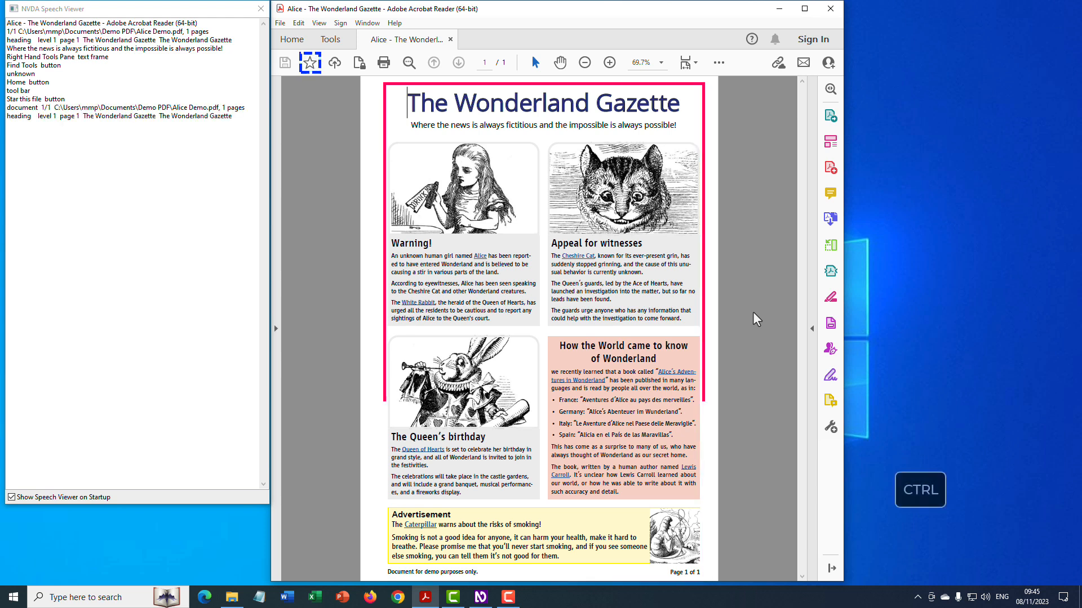
scroll("down", 3)
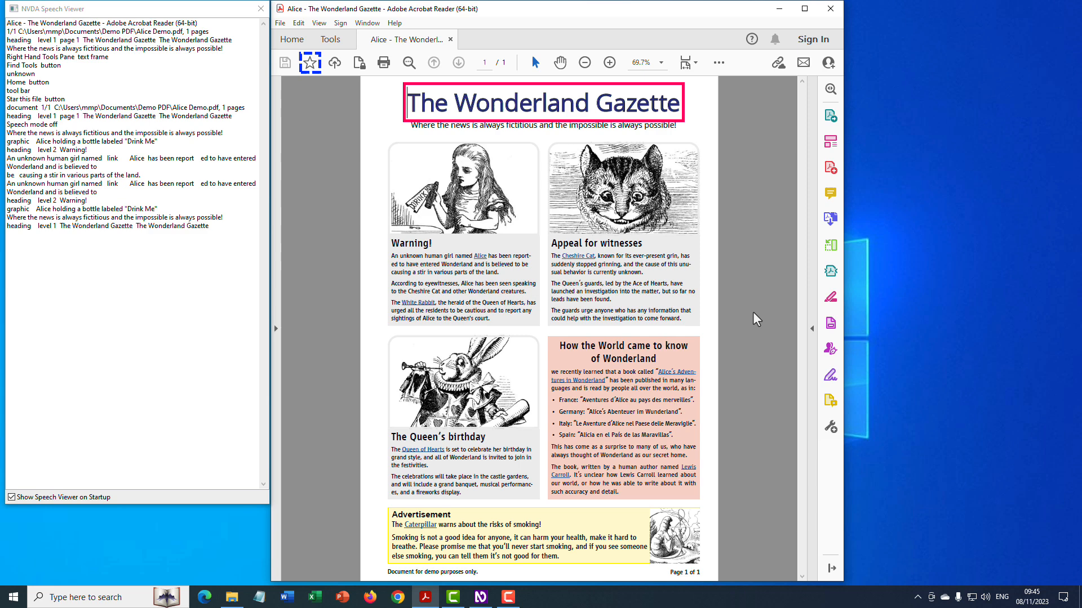
Step: Move NVDA by next/previous heading, the list and the nearest link on the page
key("h")
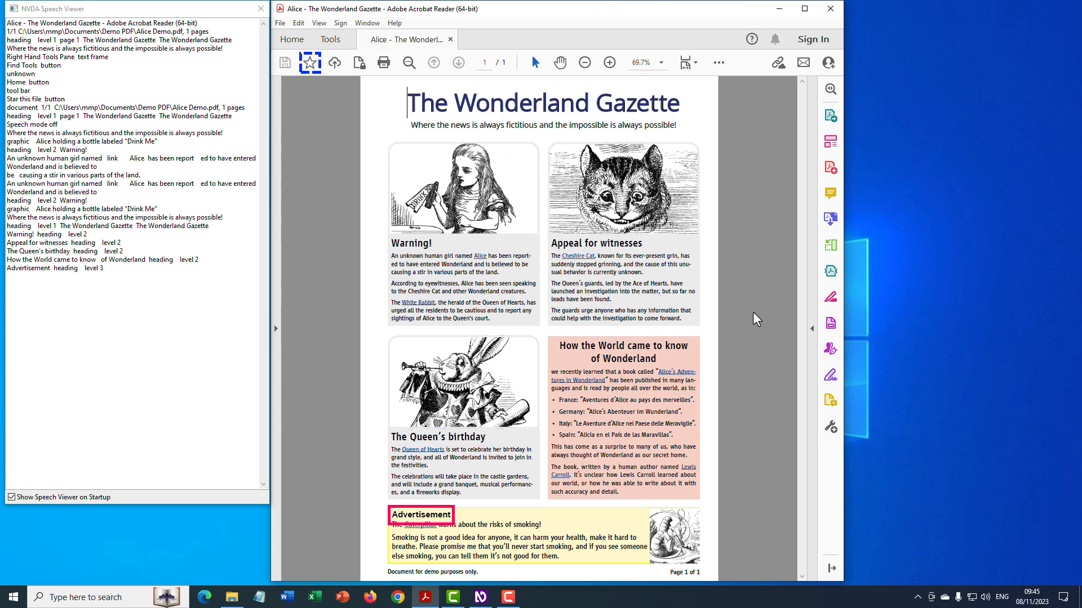
key("shift+h")
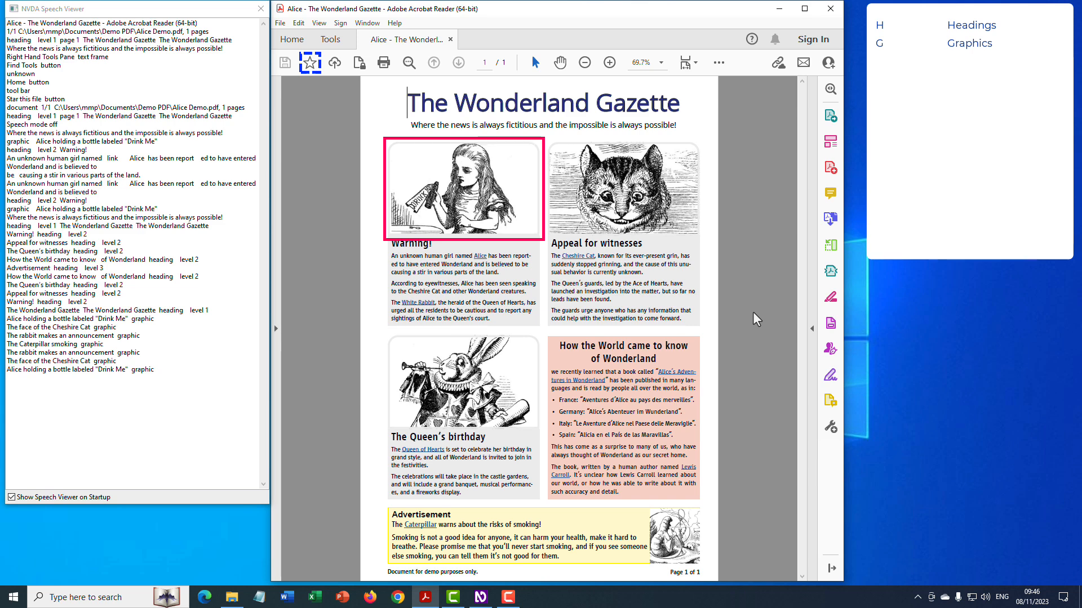
key("l")
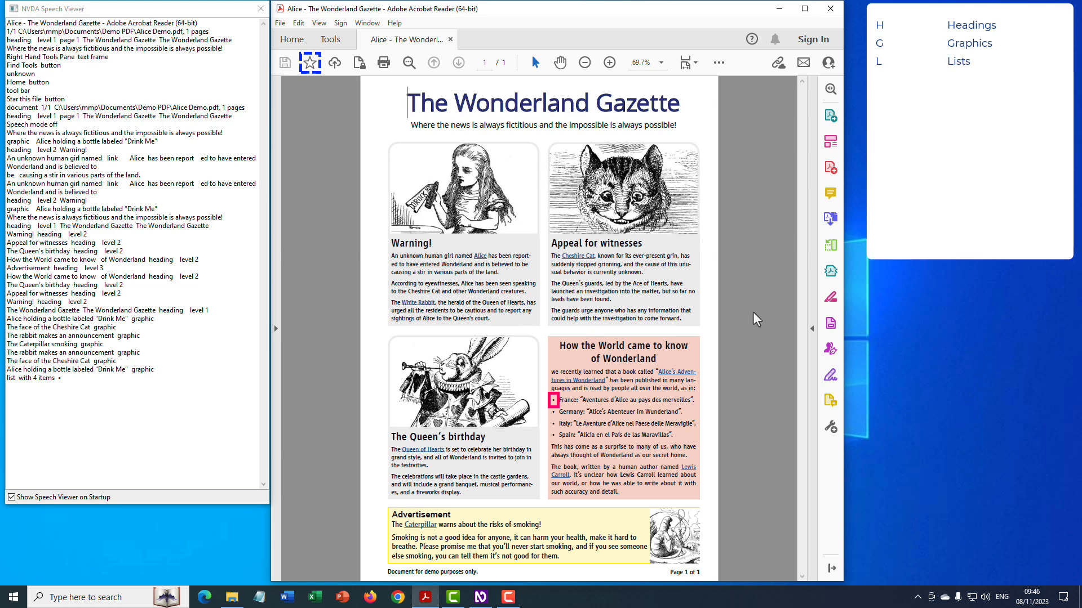
key("shift+k")
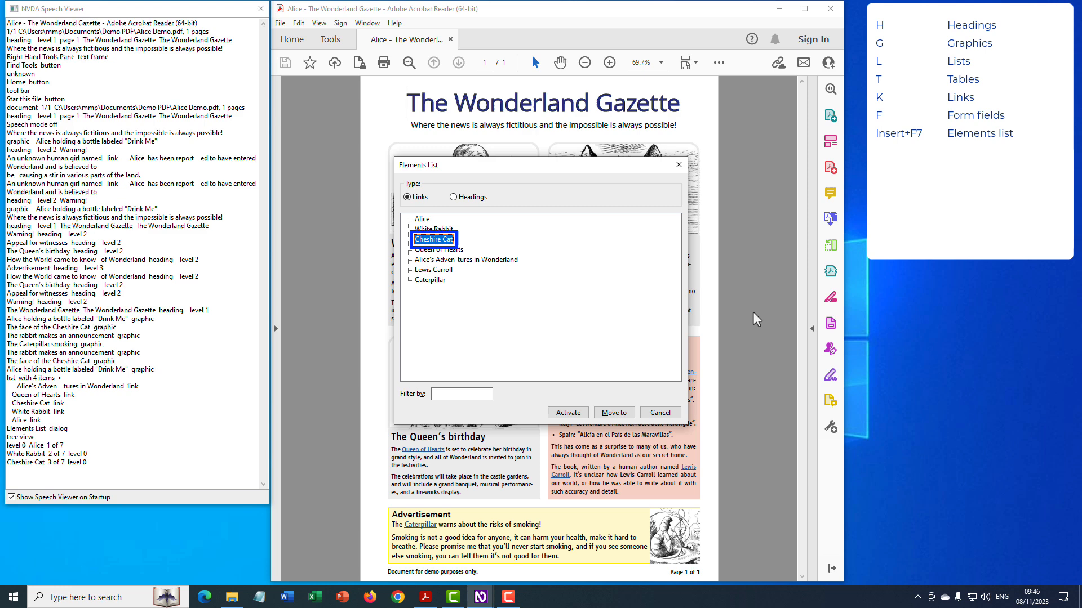
Step: Switch the Elements List to Headings and move to the 'Appeal for witnesses' heading
key("shift+tab")
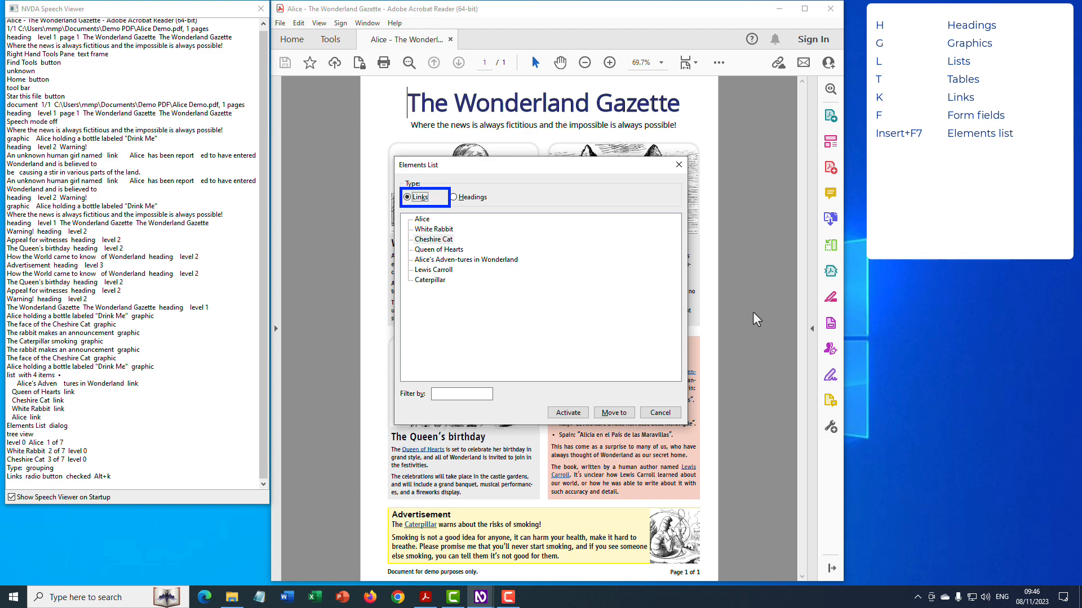
left_click(454, 197)
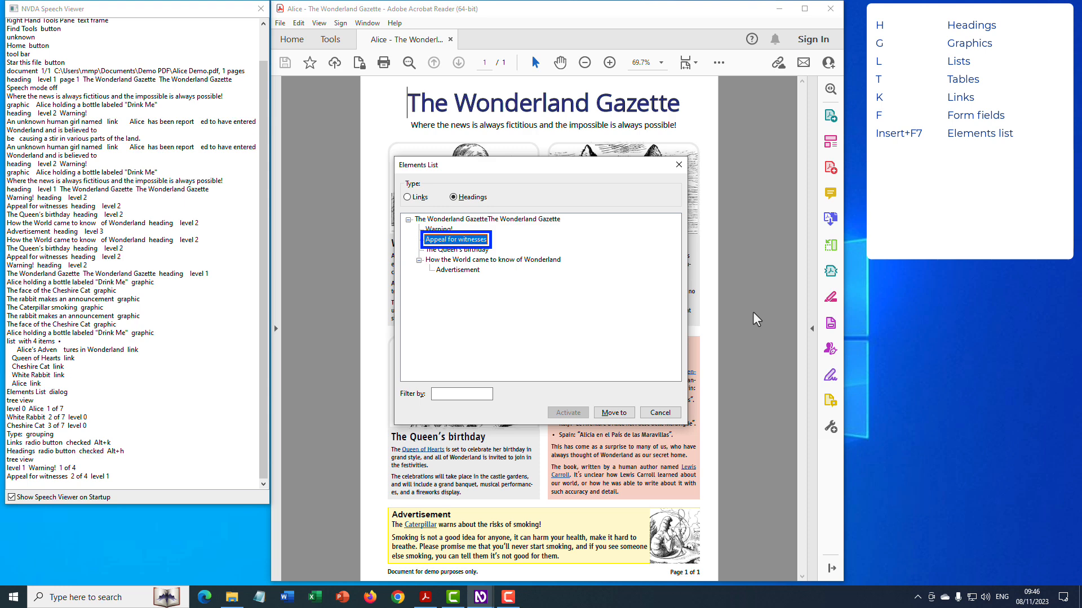
left_click(612, 412)
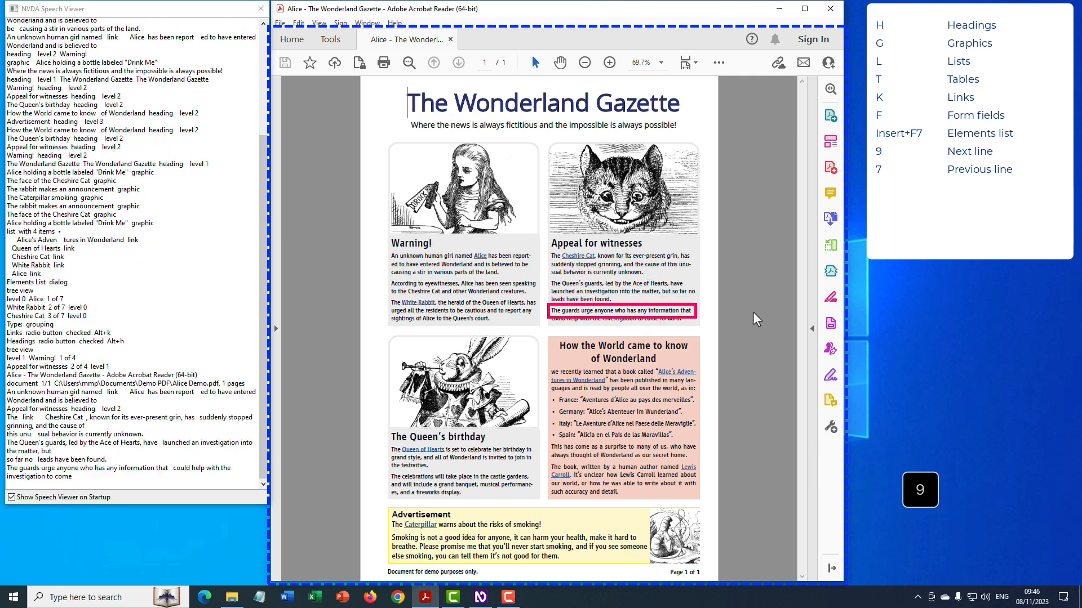
Step: Step through the Cheshire Cat sentence by line, word and spelled letters, then read on into the Wonderland story
key("7")
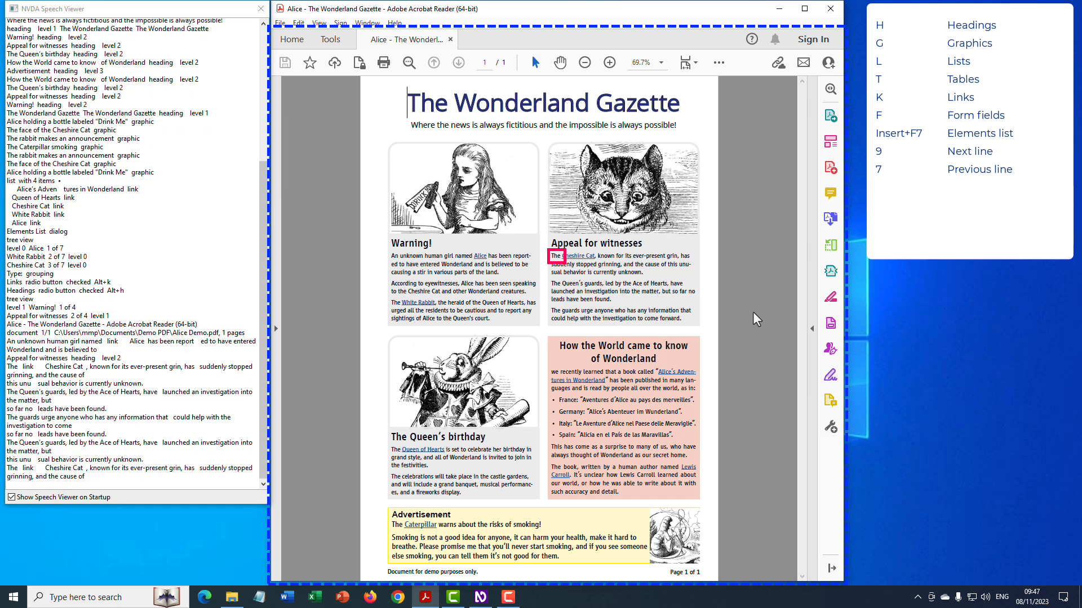
key("6")
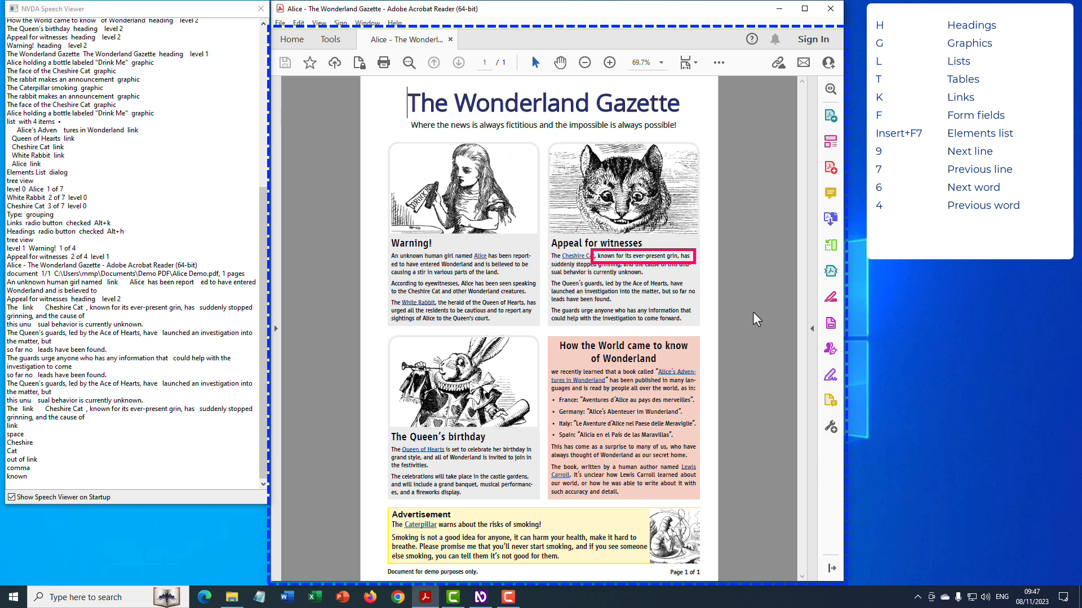
key("4")
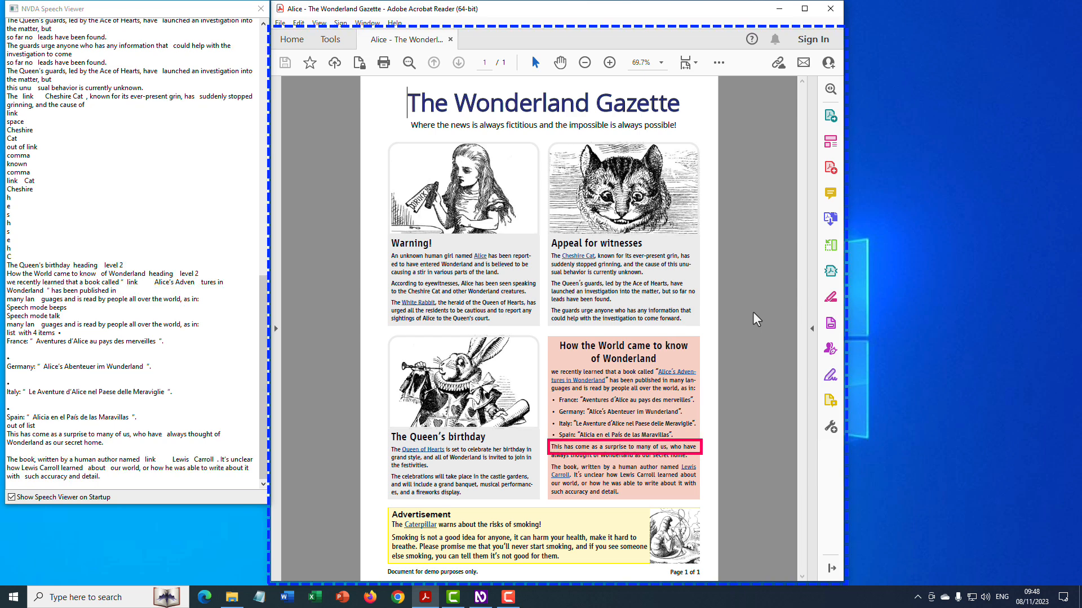
key("ctrl")
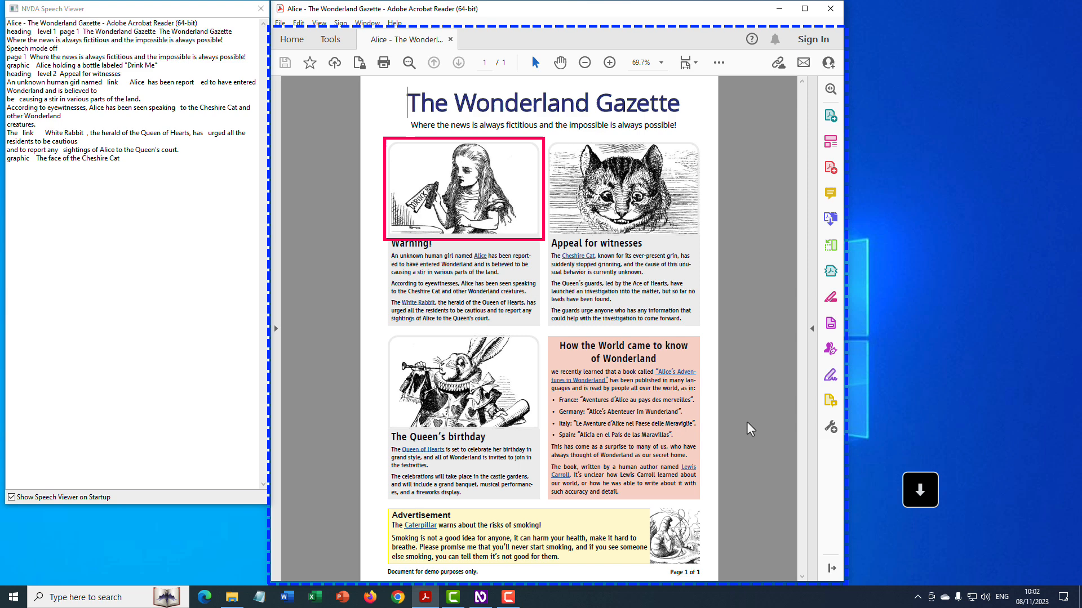
Step: Start continuous reading from the top through the Warning and Appeal stories, then jump to the next heading
left_click(556, 256)
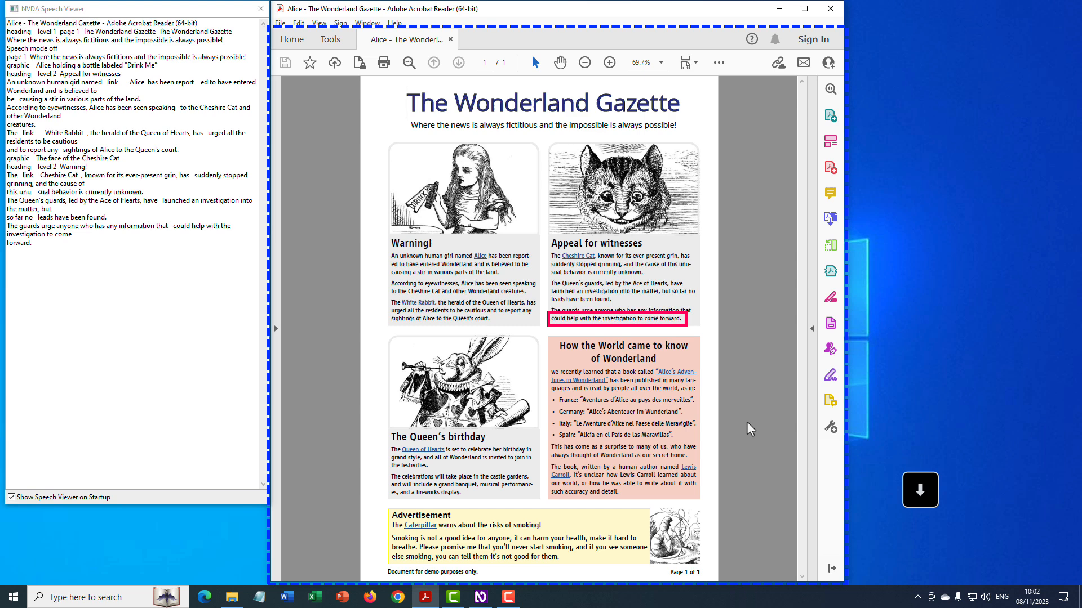
left_click(623, 346)
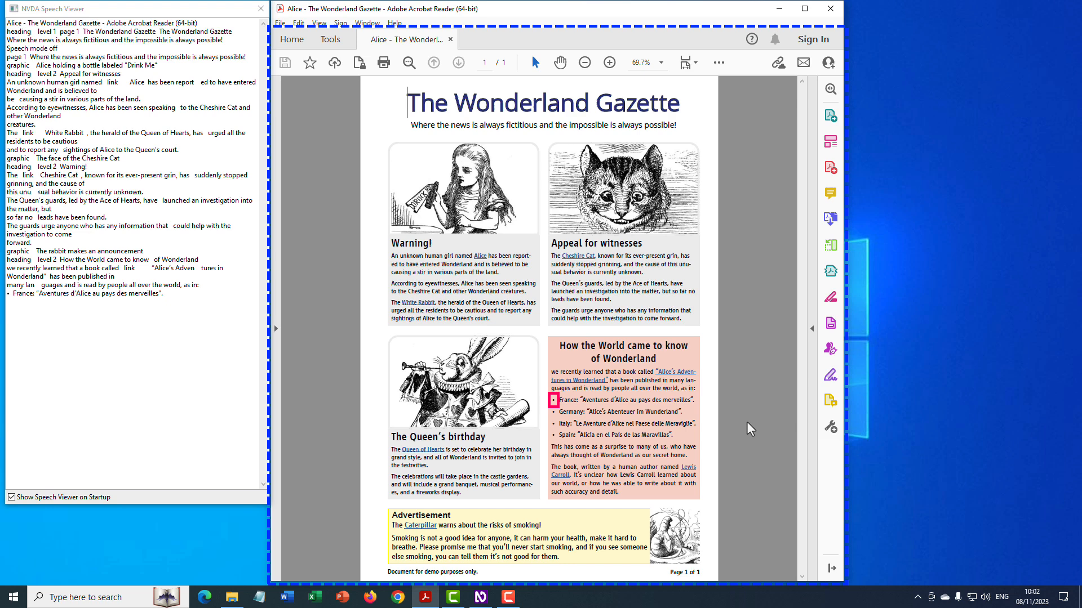
key("shift+h")
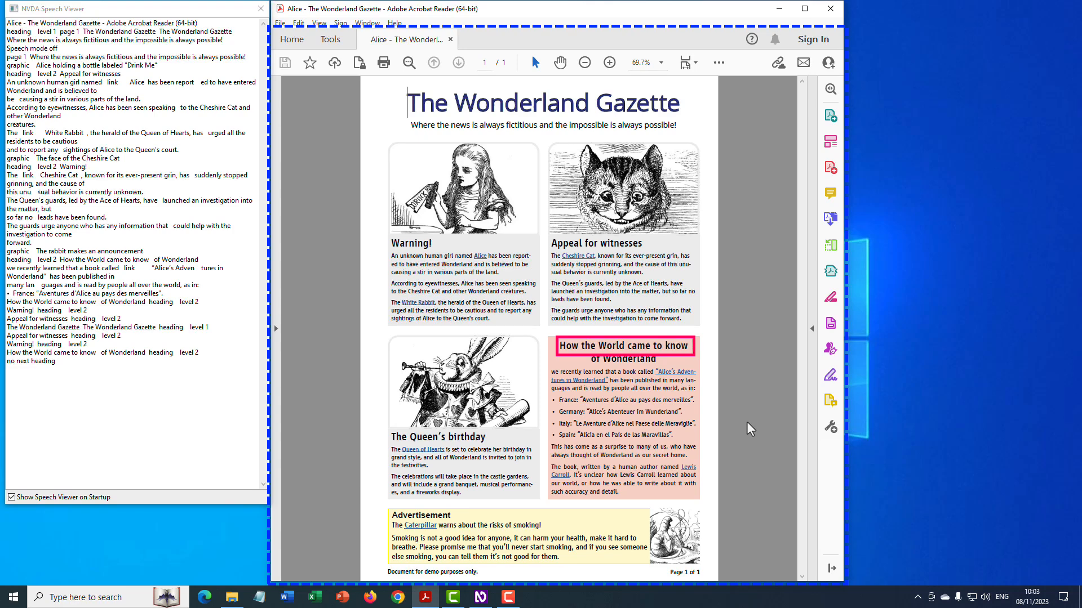
Step: Keep jumping past How the World came to know of Wonderland until no further heading is reported
key("l")
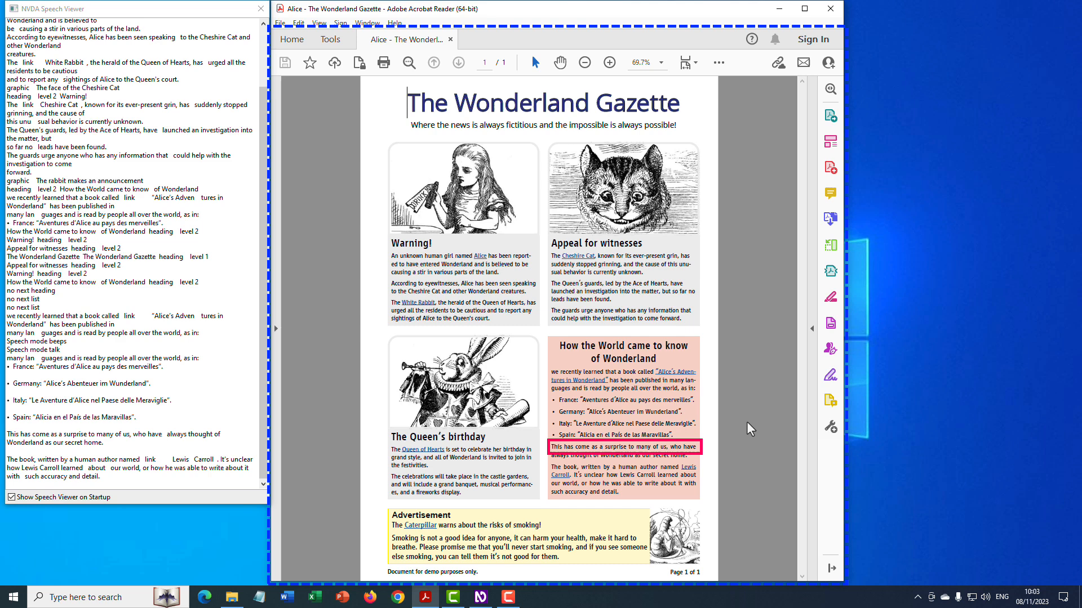
Step: Read on from the country editions list to the sentence about author Lewis Carroll
key("ctrl")
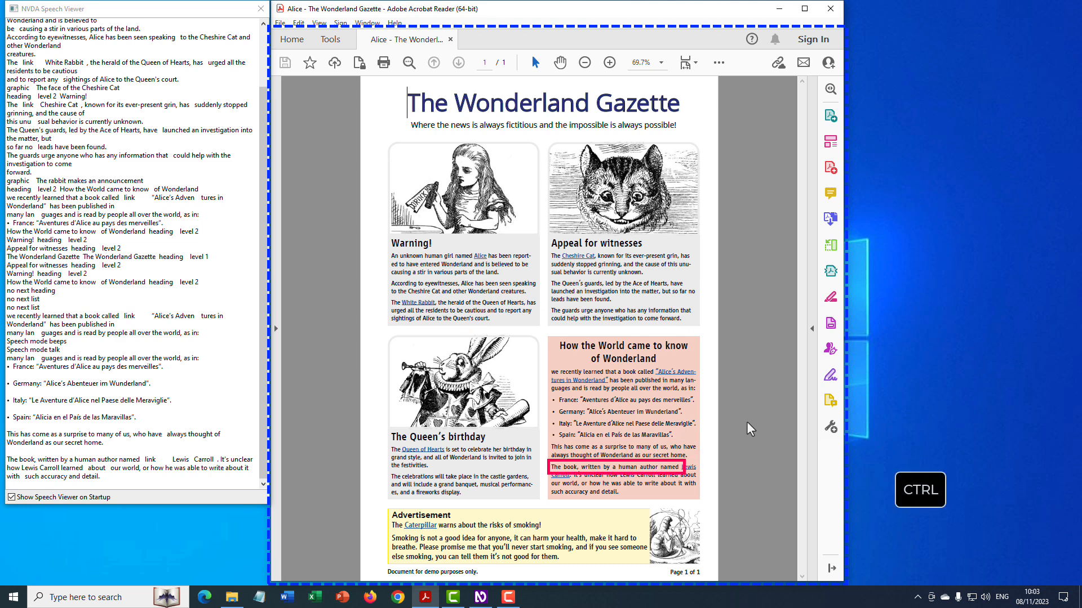